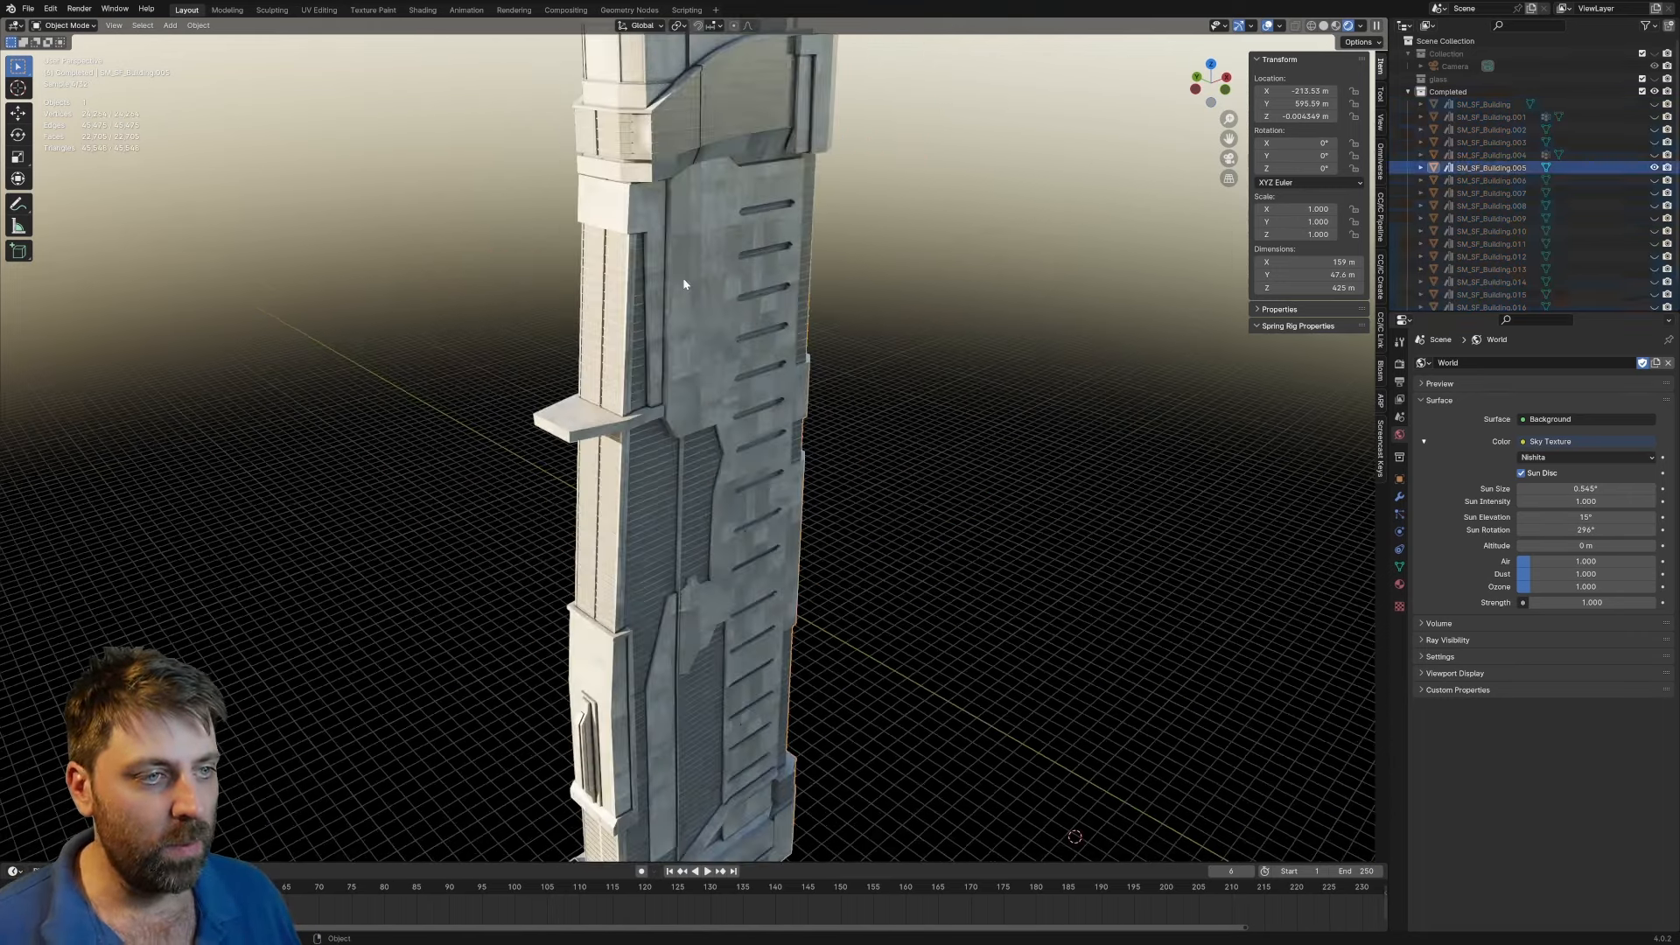
# Switch to the Shading workspace showing the building's node material
pyautogui.click(422, 8)
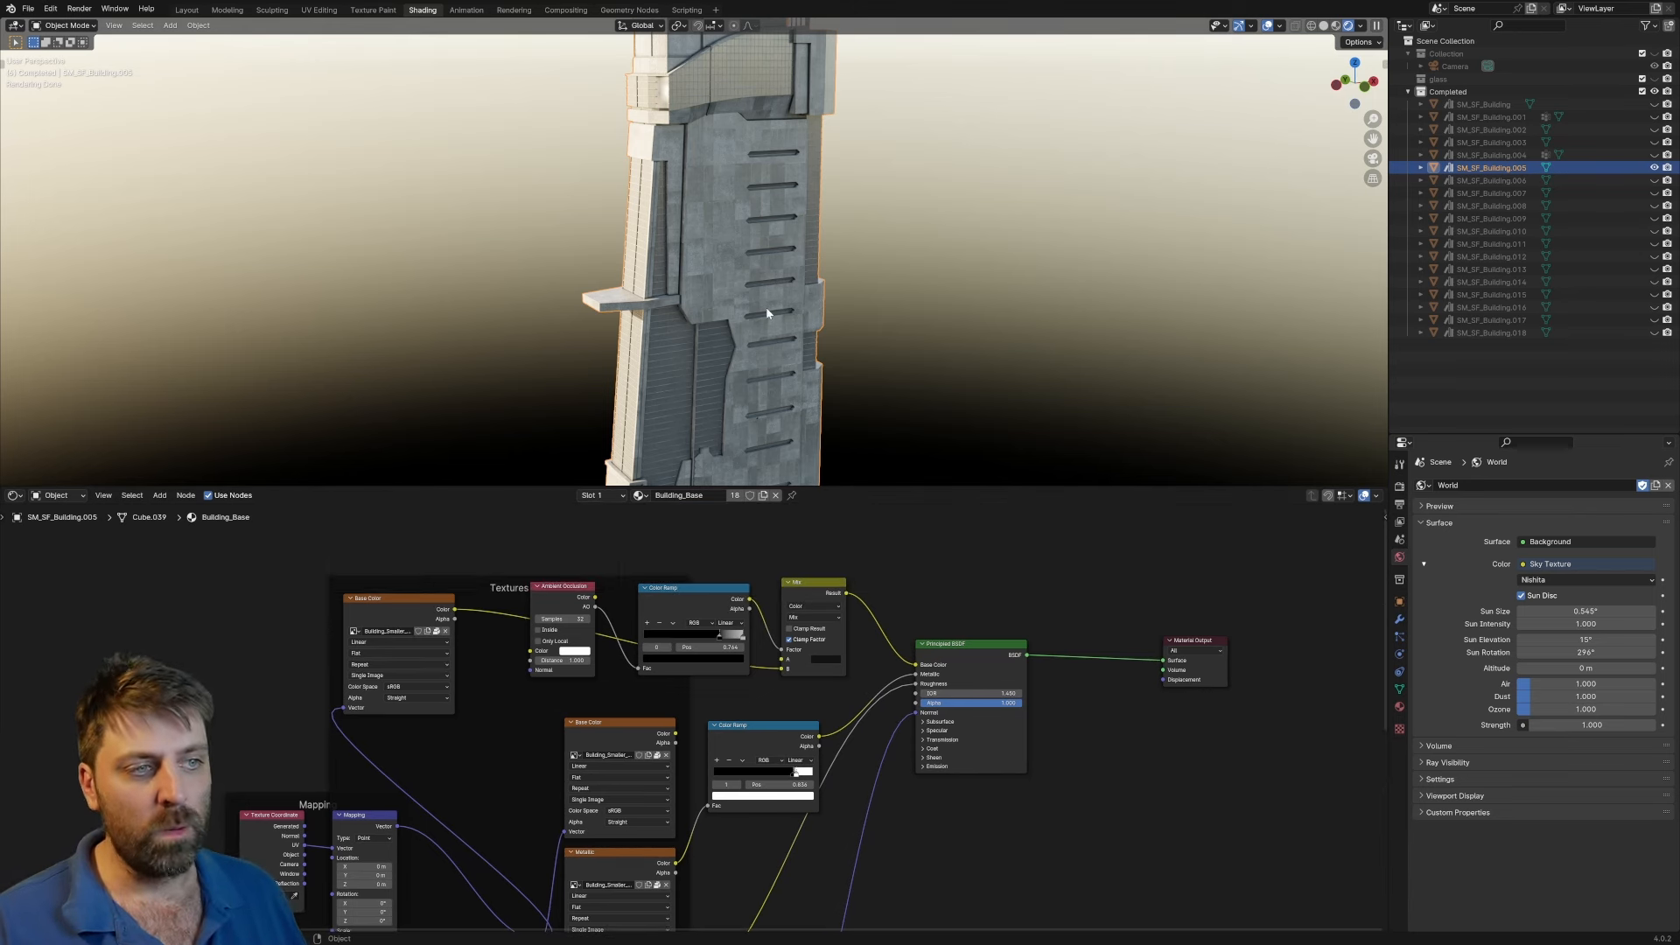
pyautogui.moveTo(752, 292)
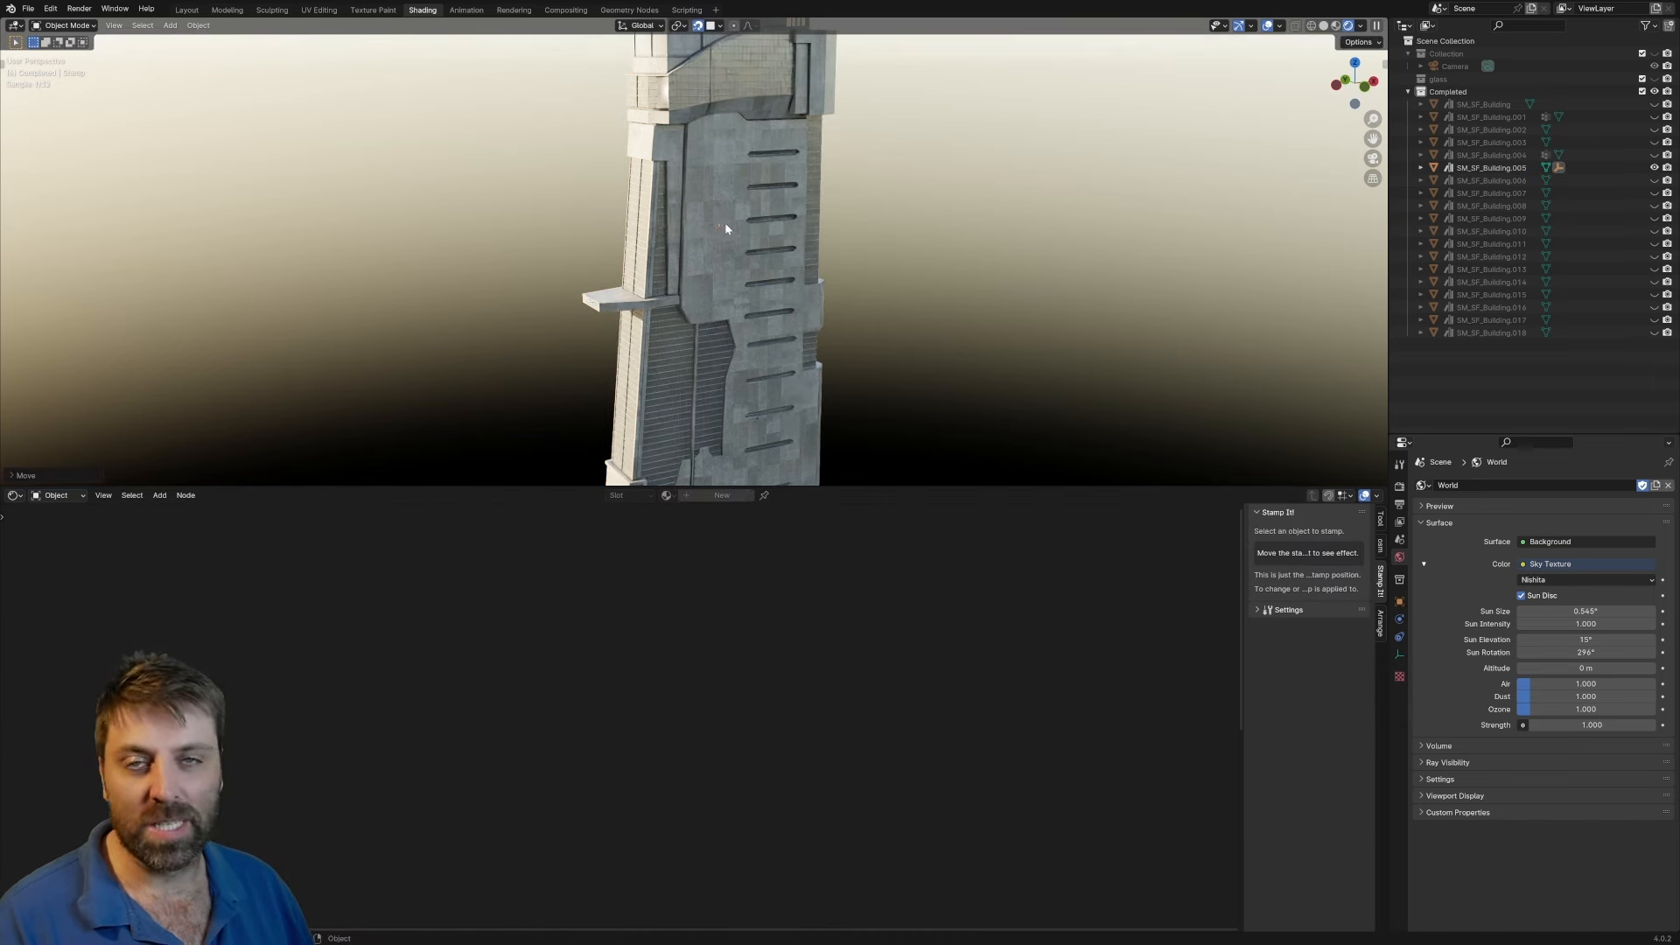
# Stamp the default PLACEHOLDER decal onto the building's wall
pyautogui.press('s')
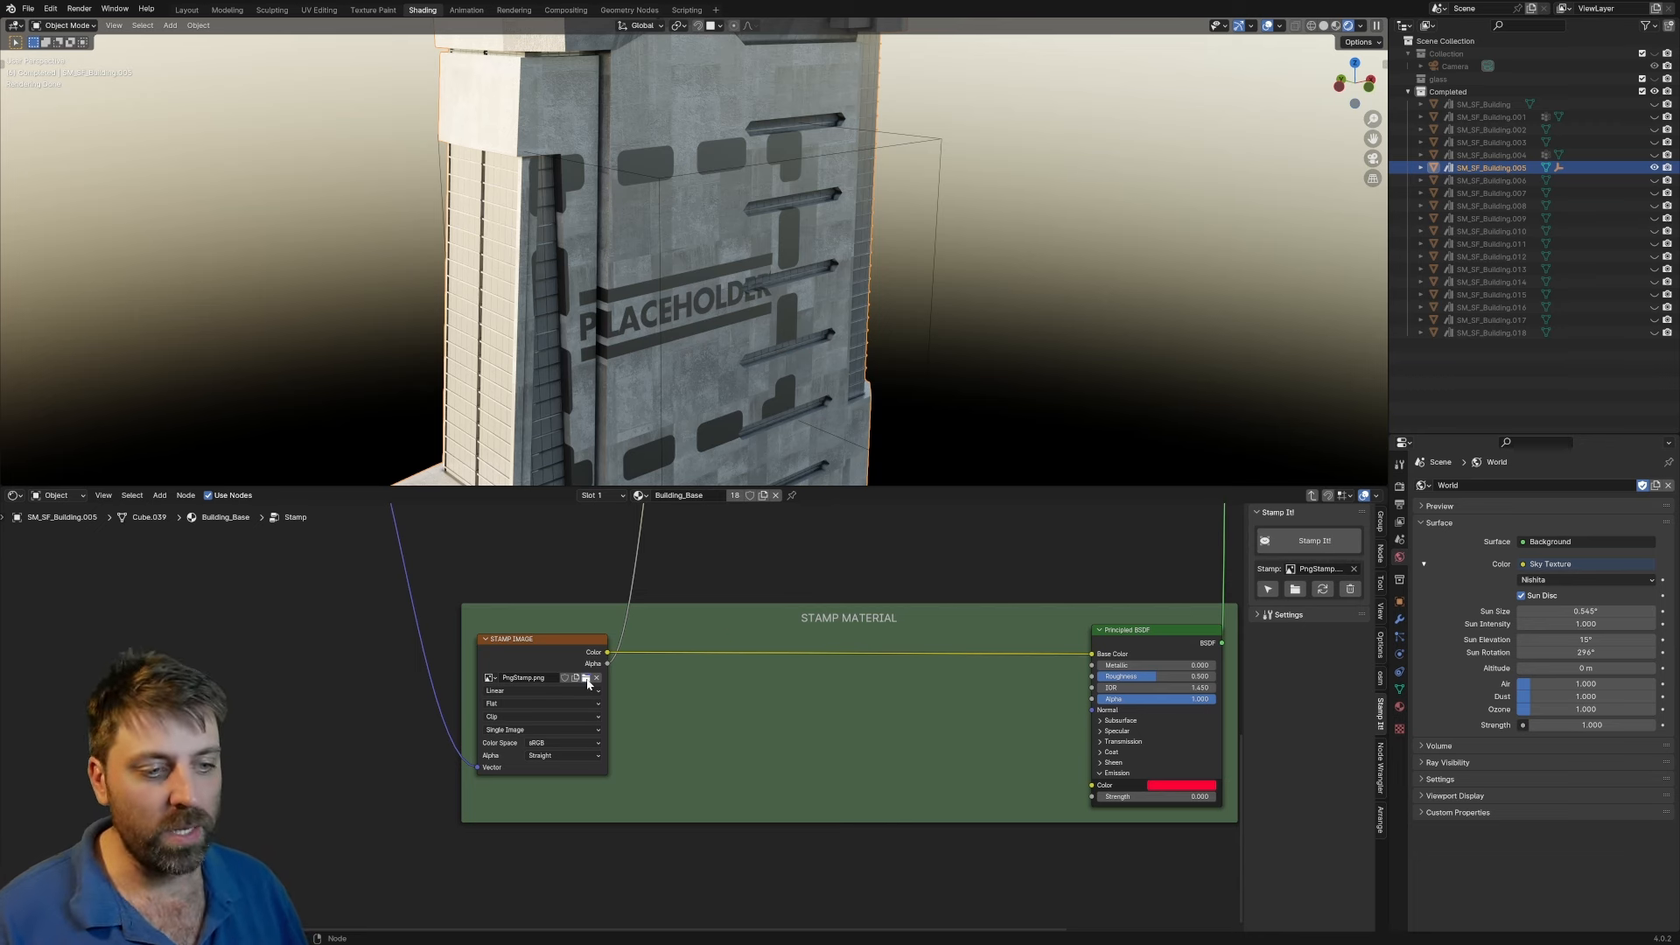
# Load TransportComp.png from the Decals folder as the stamp image
pyautogui.click(586, 677)
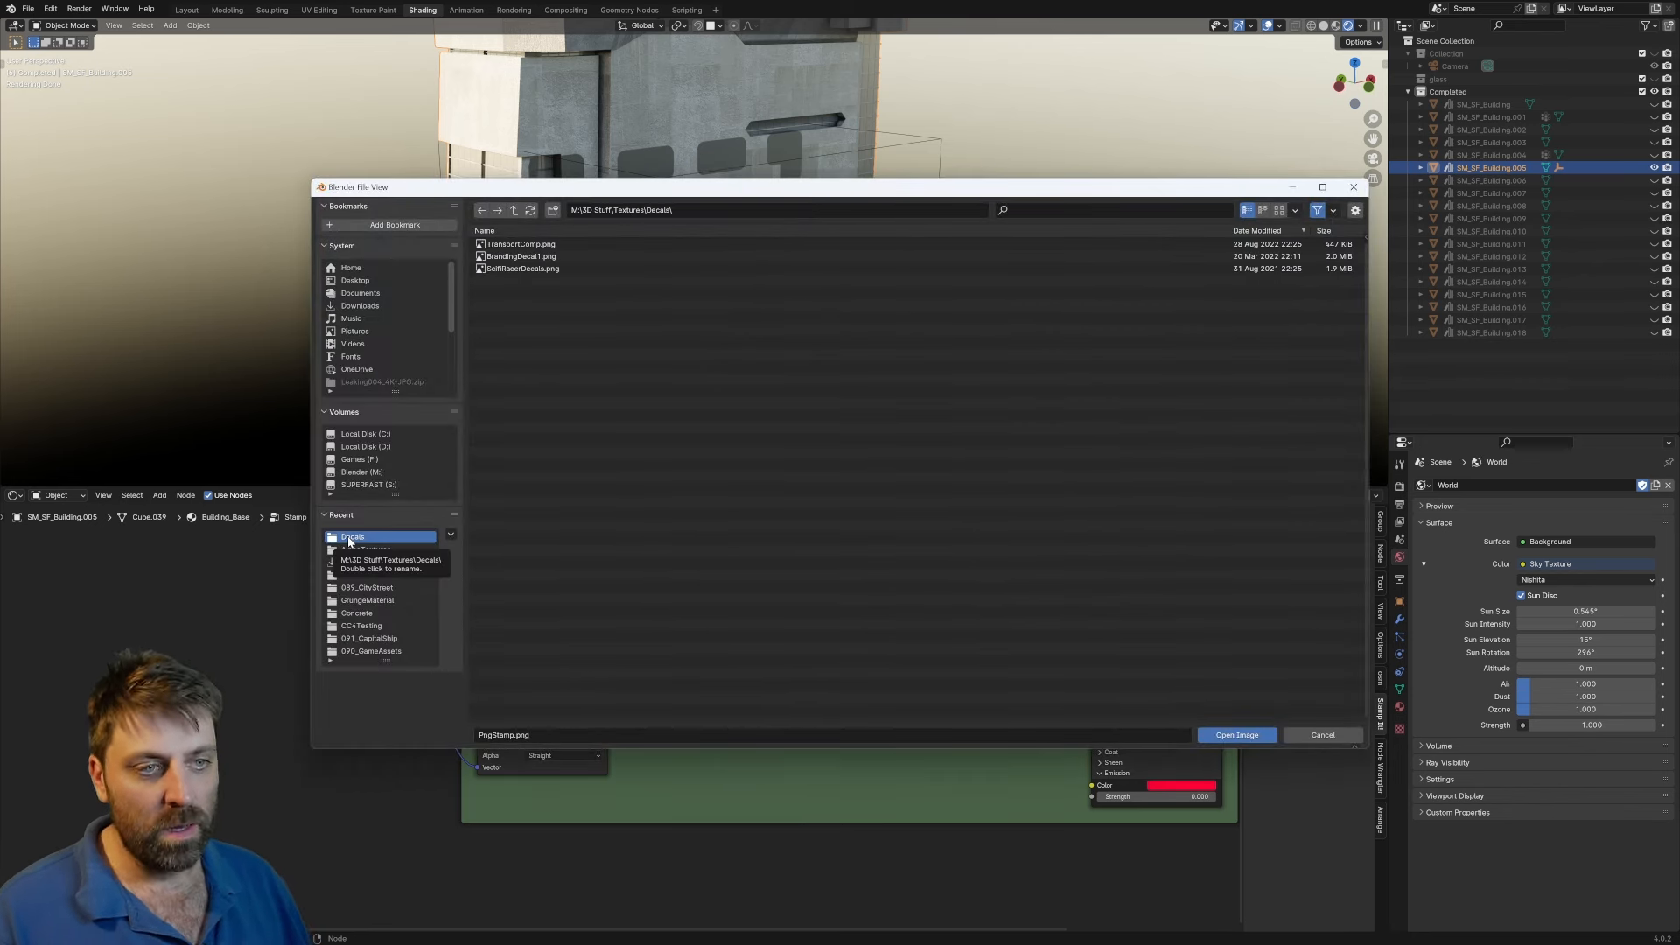
pyautogui.click(523, 268)
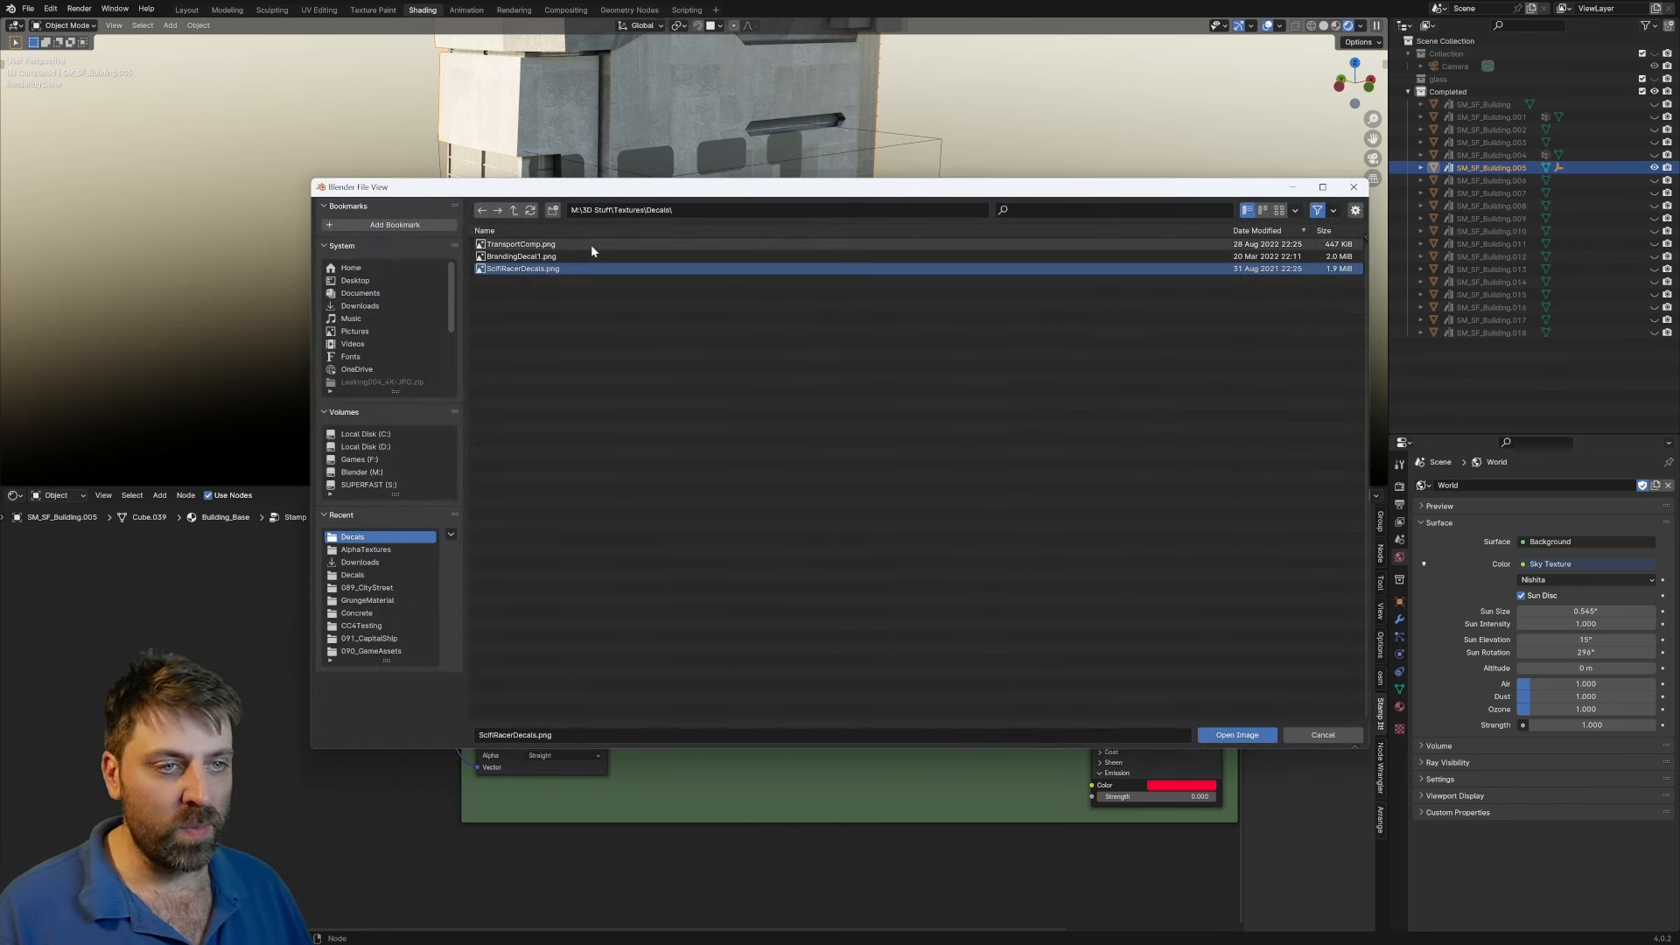
pyautogui.click(1236, 733)
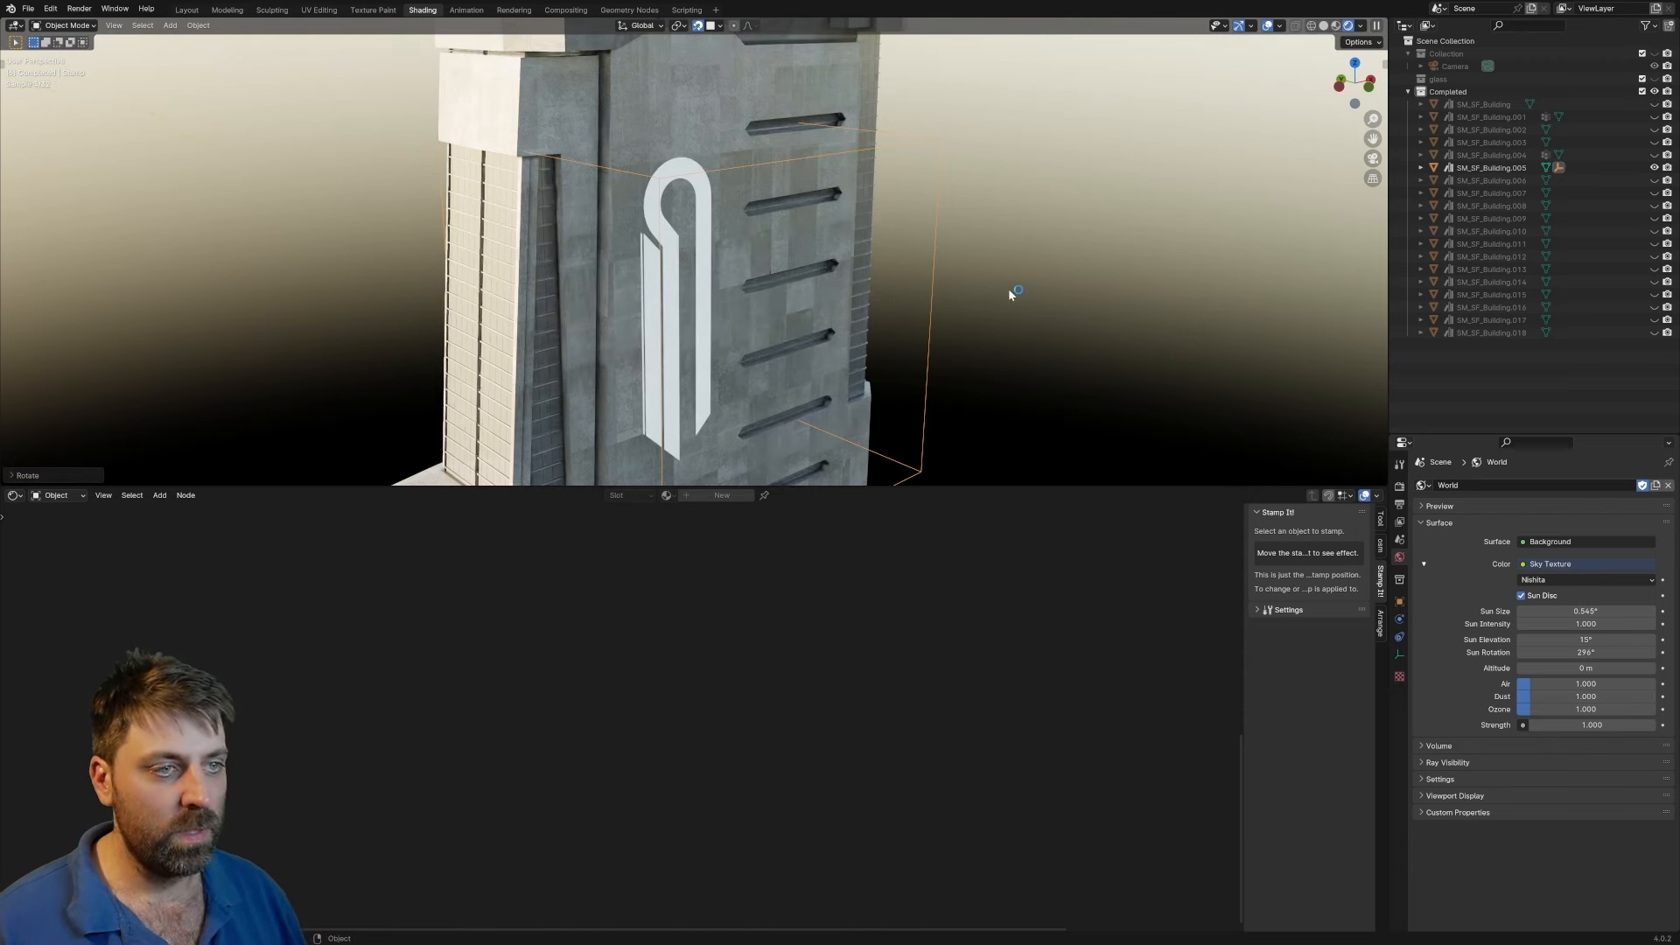
# Rotate the logo decal upright and scale it up to fill the wall panel
pyautogui.press('s')
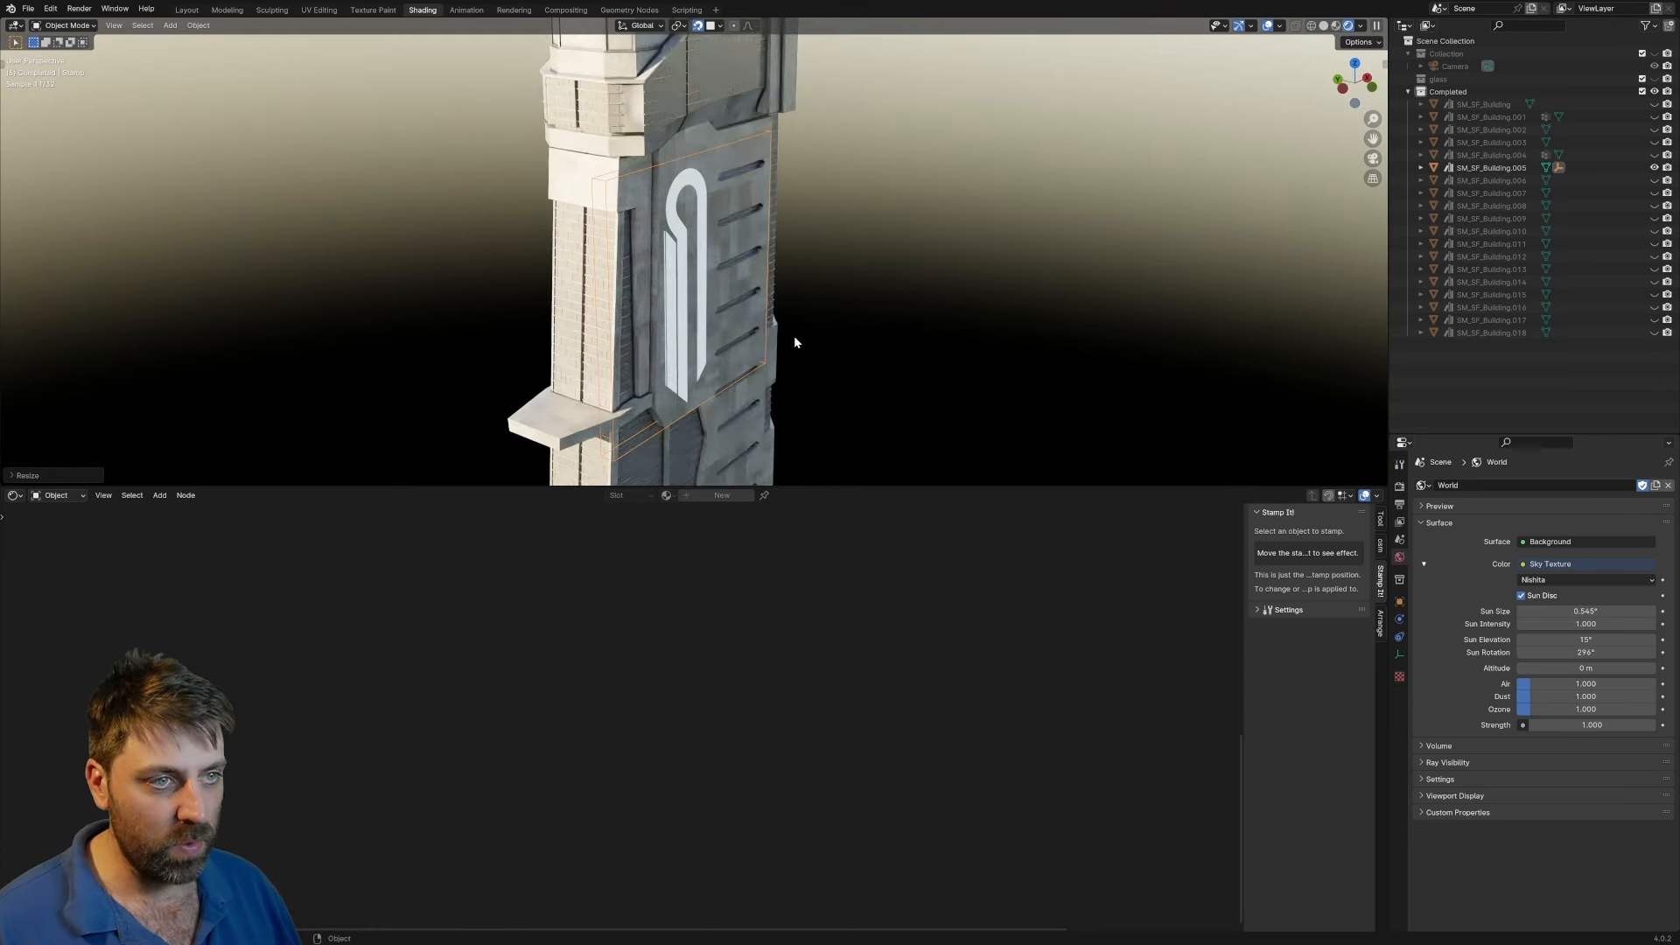
pyautogui.press('s')
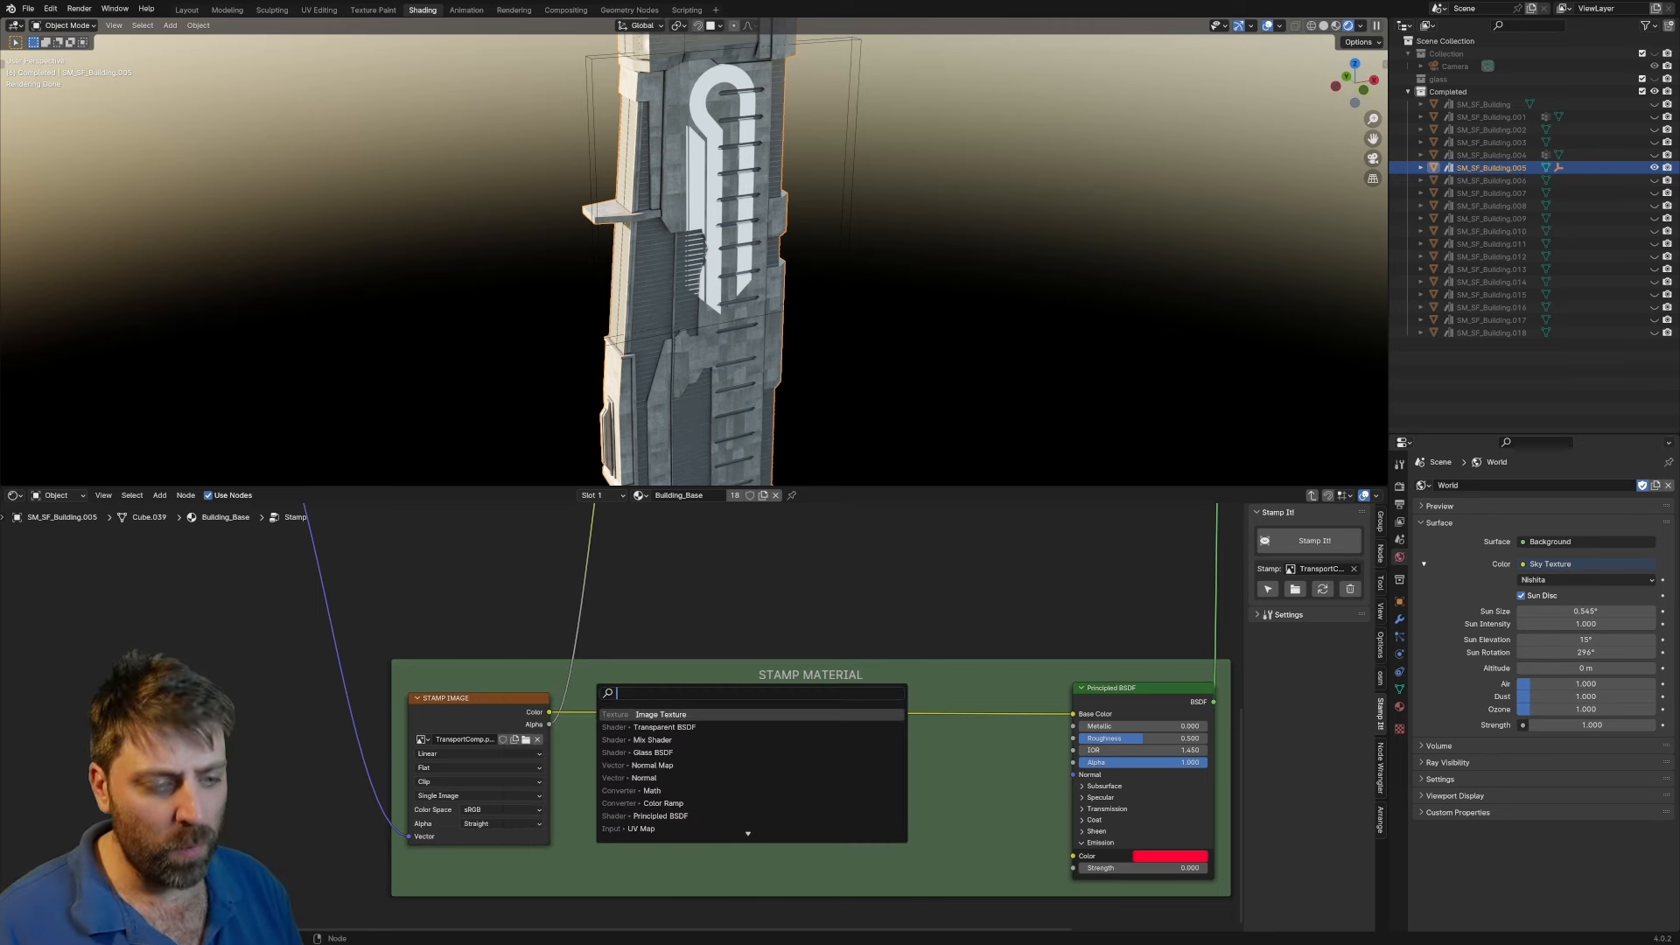
# Add a Mix Color node set to Multiply with the factor raised to full
pyautogui.write('mix')
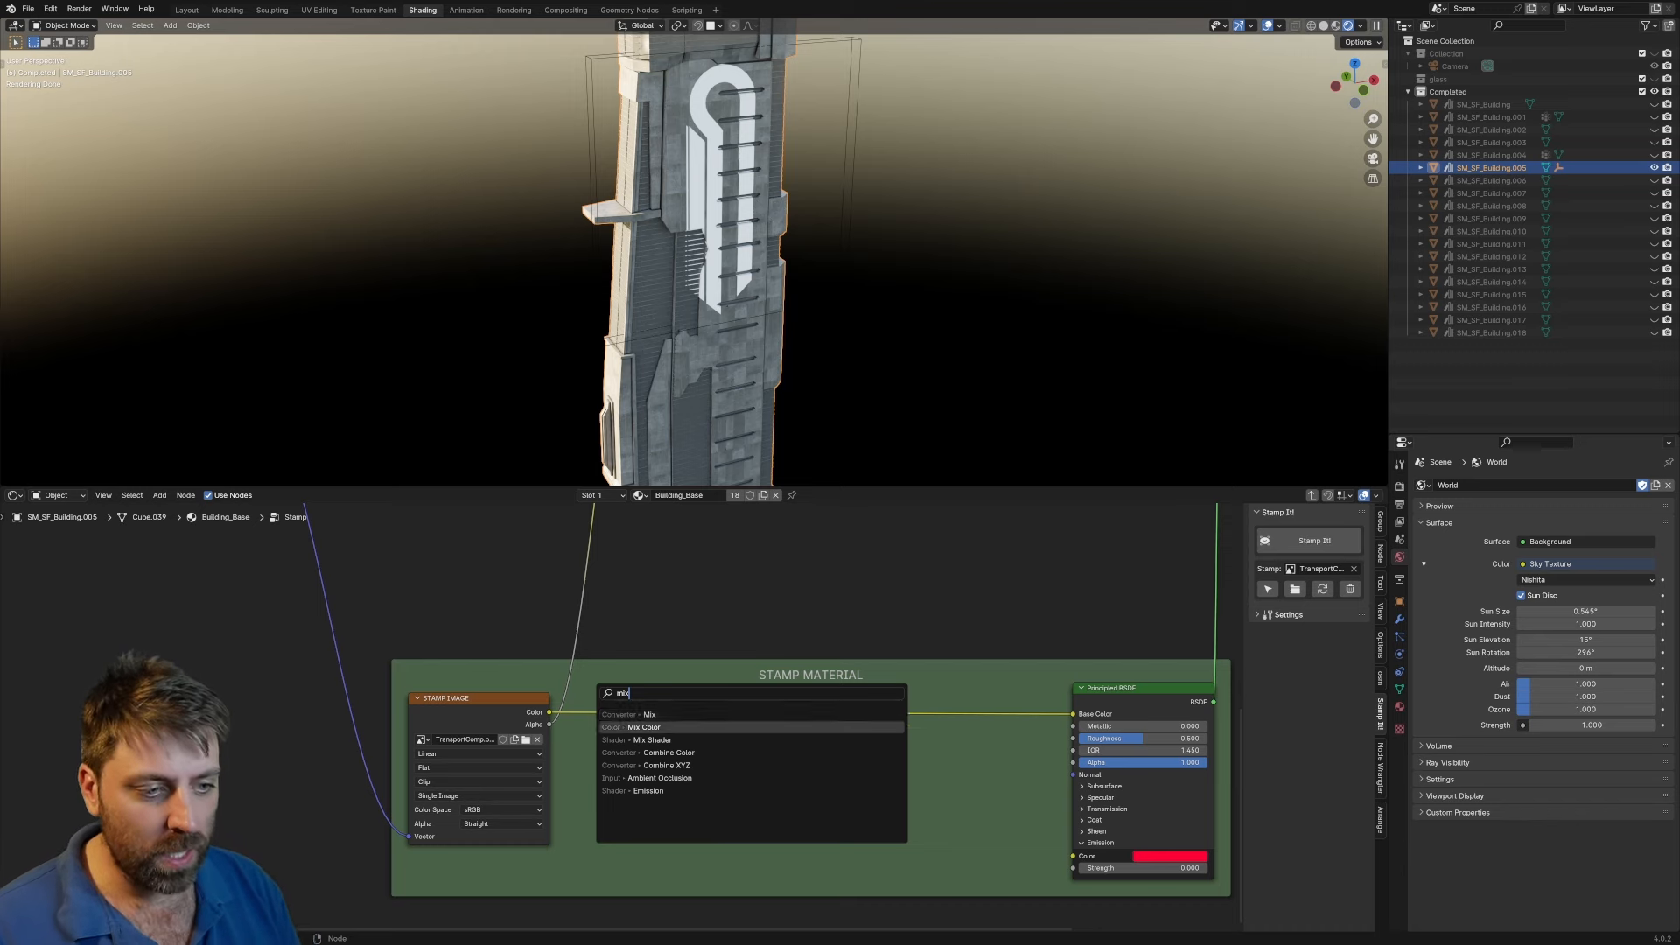
pyautogui.click(644, 727)
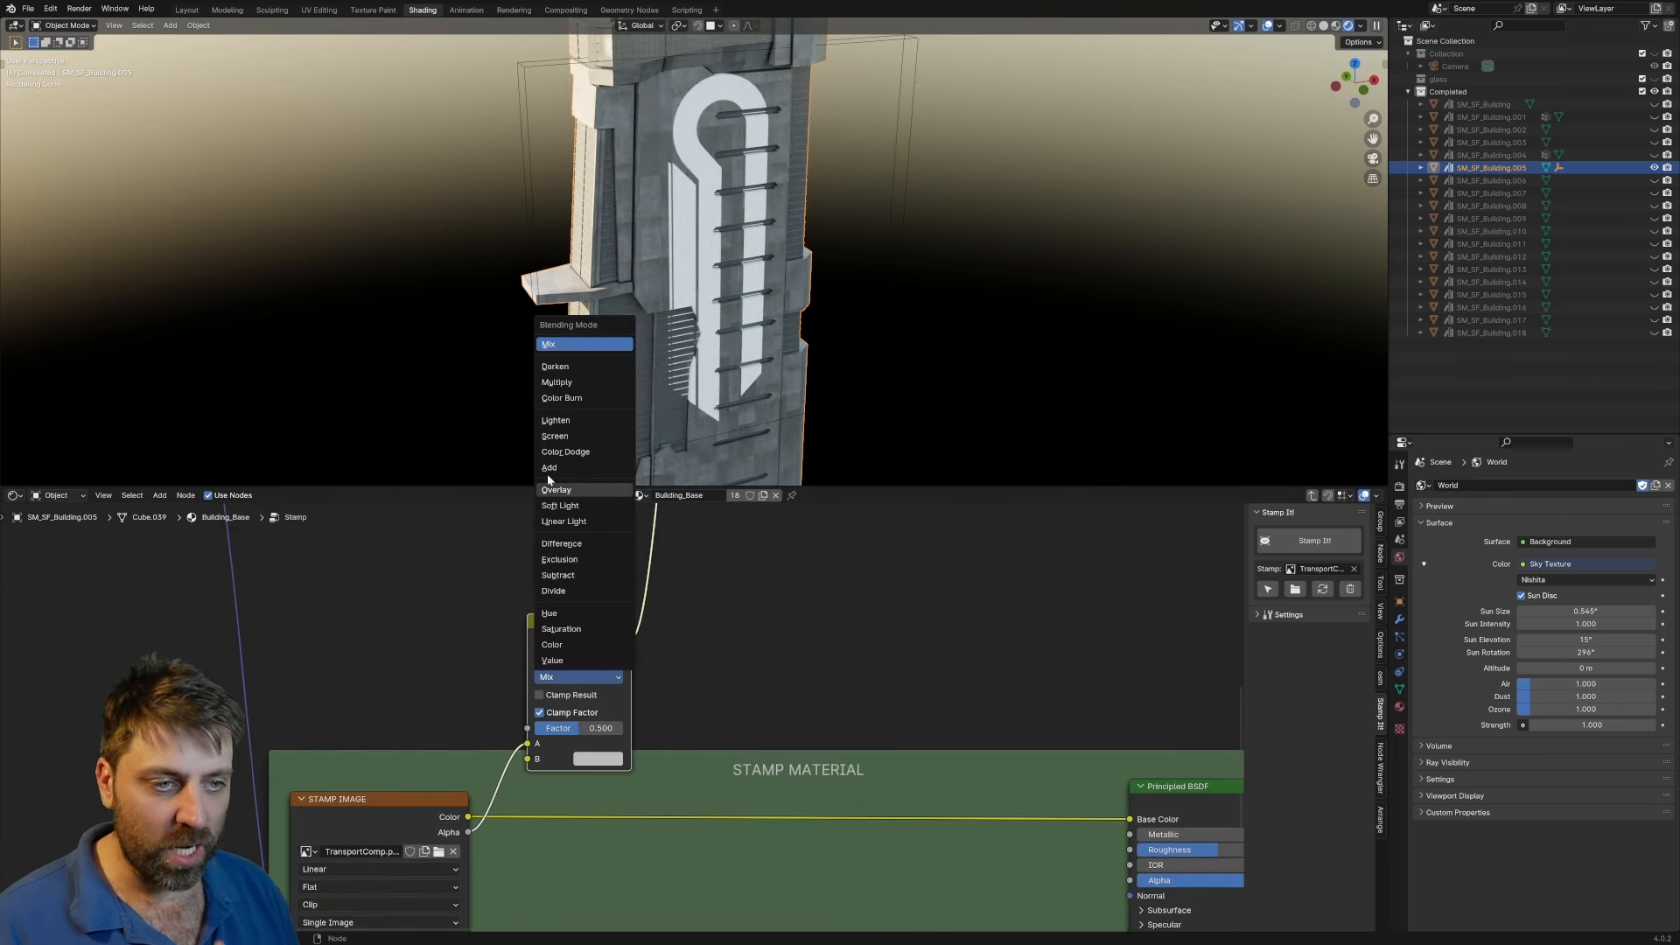
pyautogui.click(557, 381)
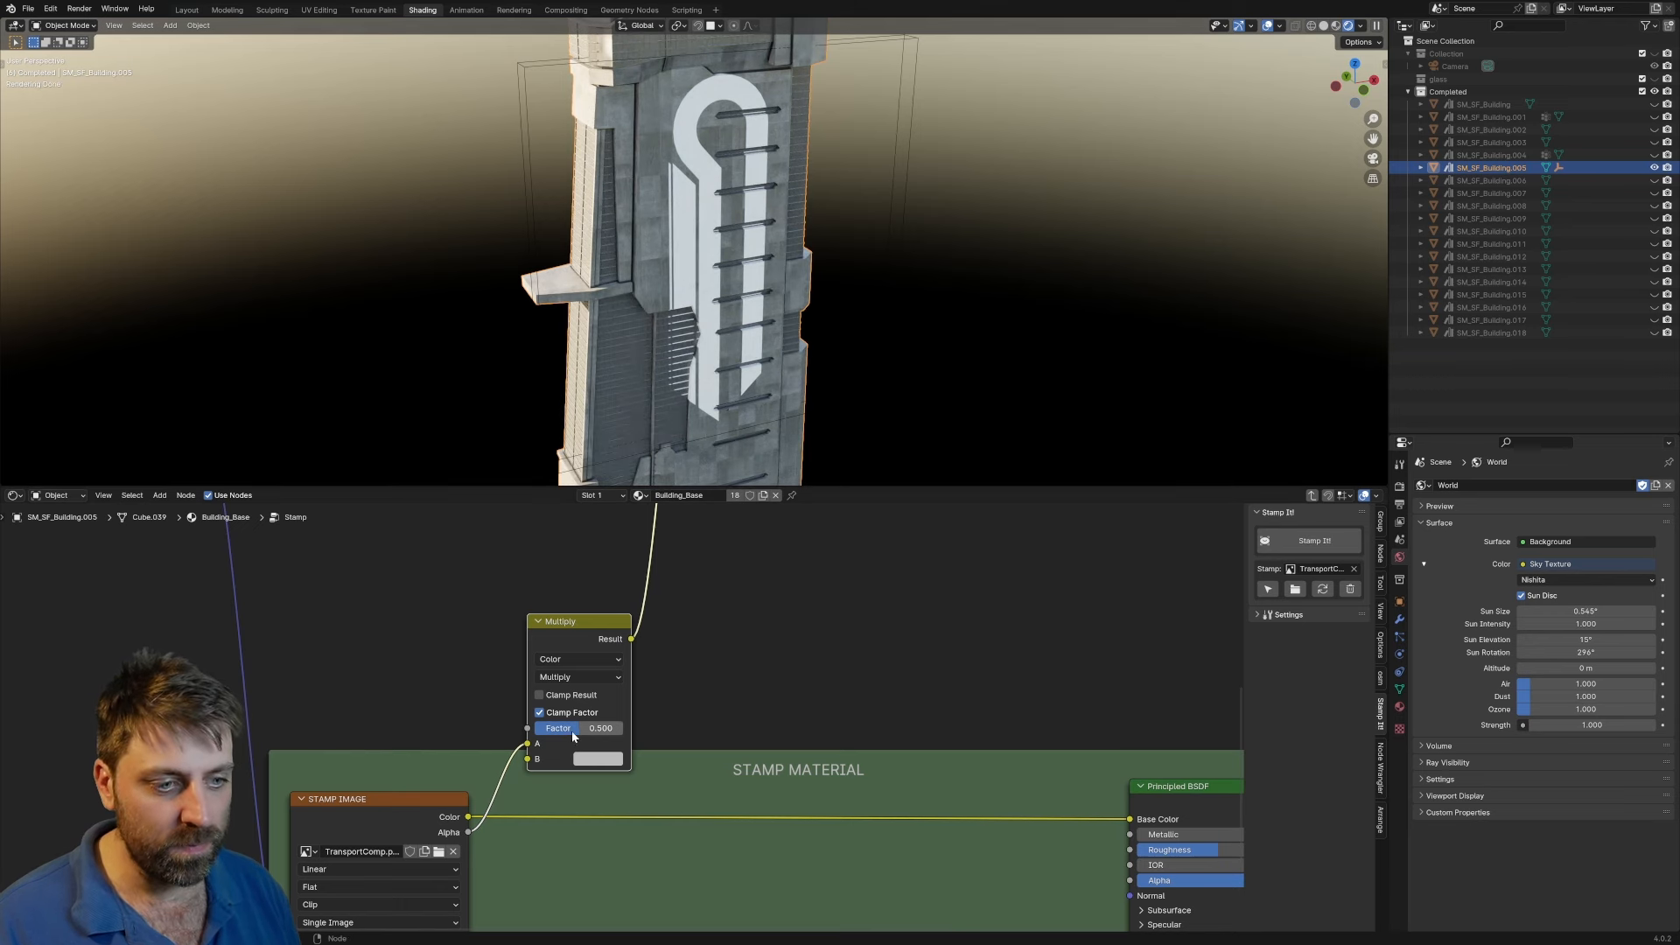
pyautogui.moveTo(601, 728); pyautogui.dragTo(525, 728)
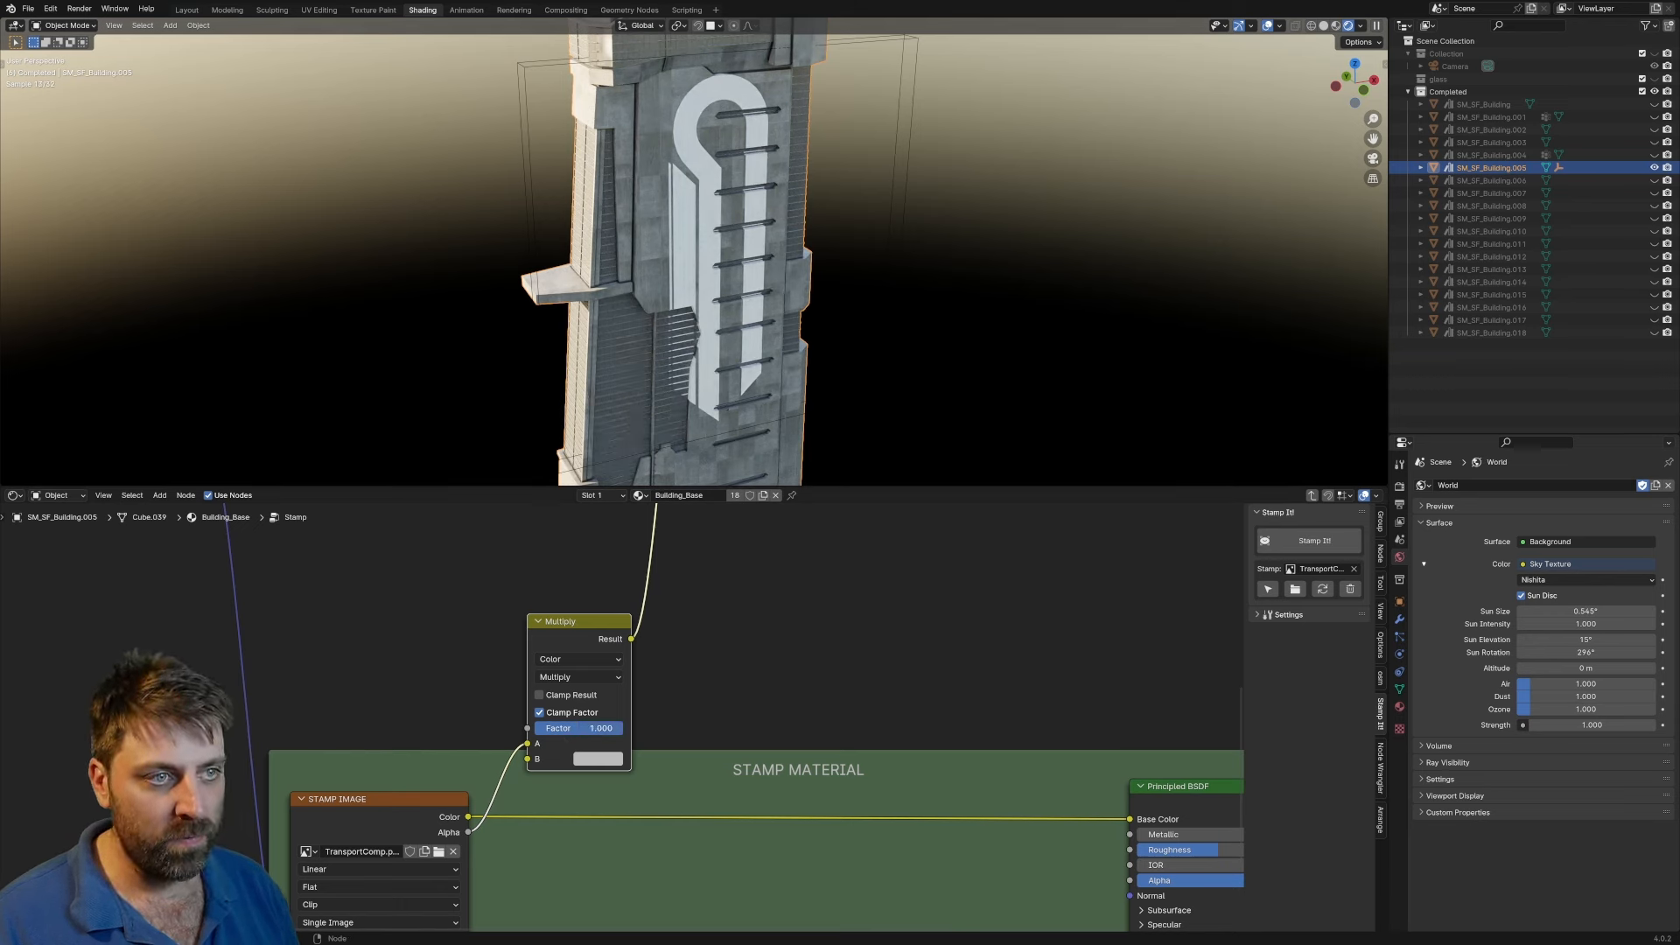
# Switch the blend back to Mix and drive its factor from the stamp alpha
pyautogui.click(578, 676)
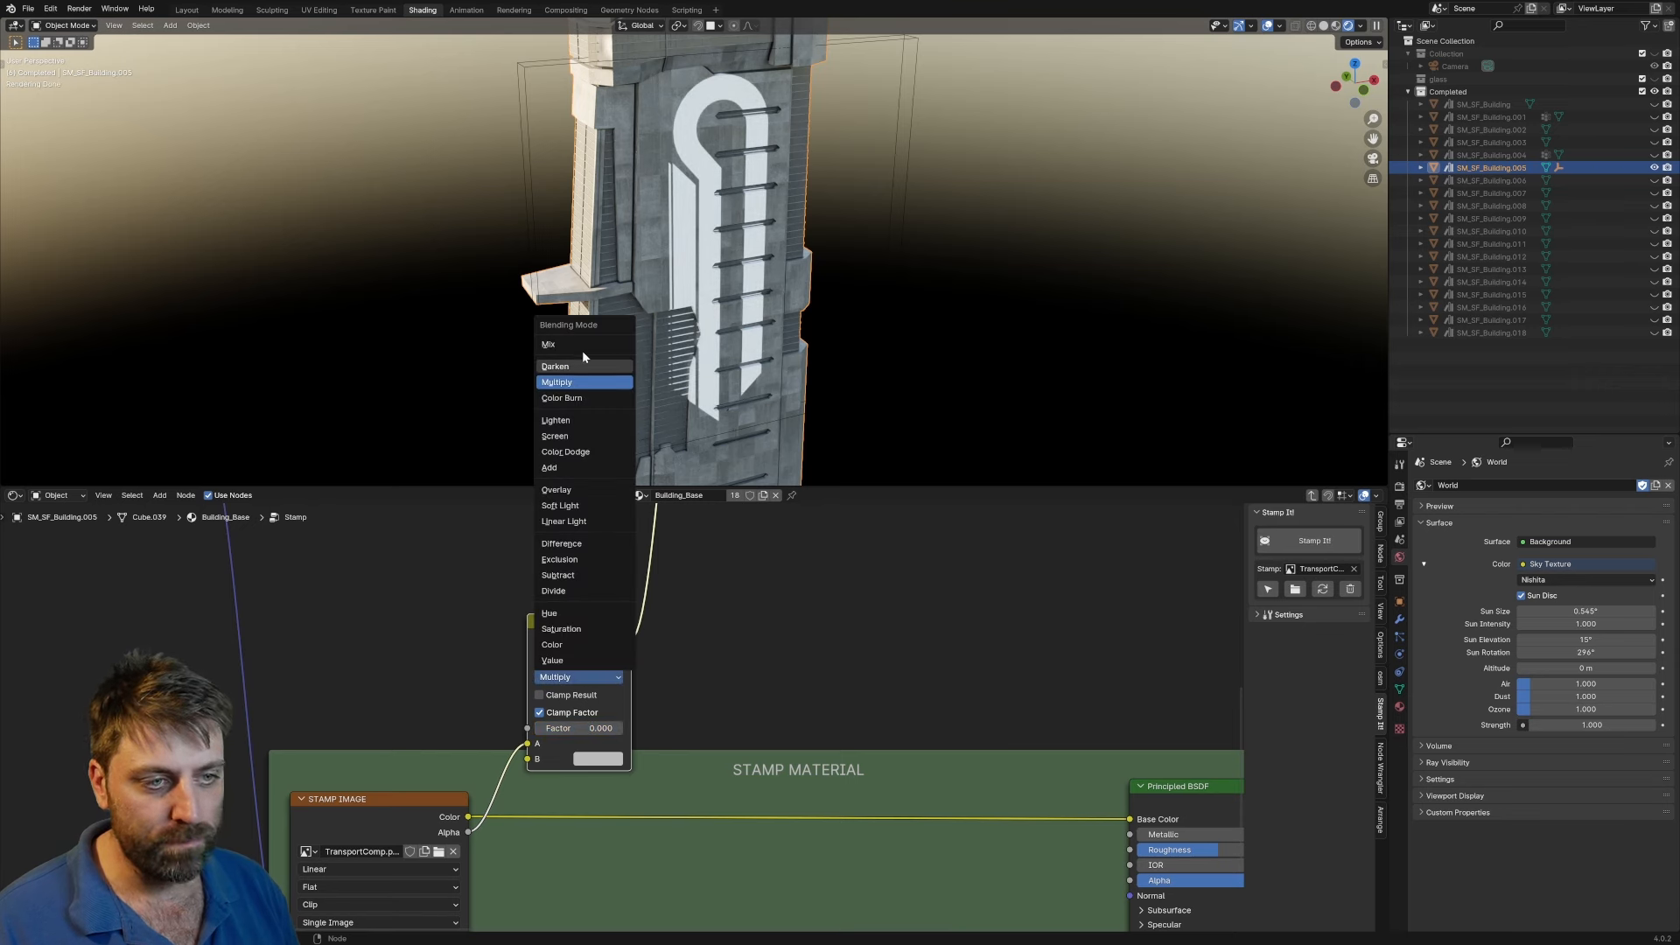
pyautogui.click(548, 343)
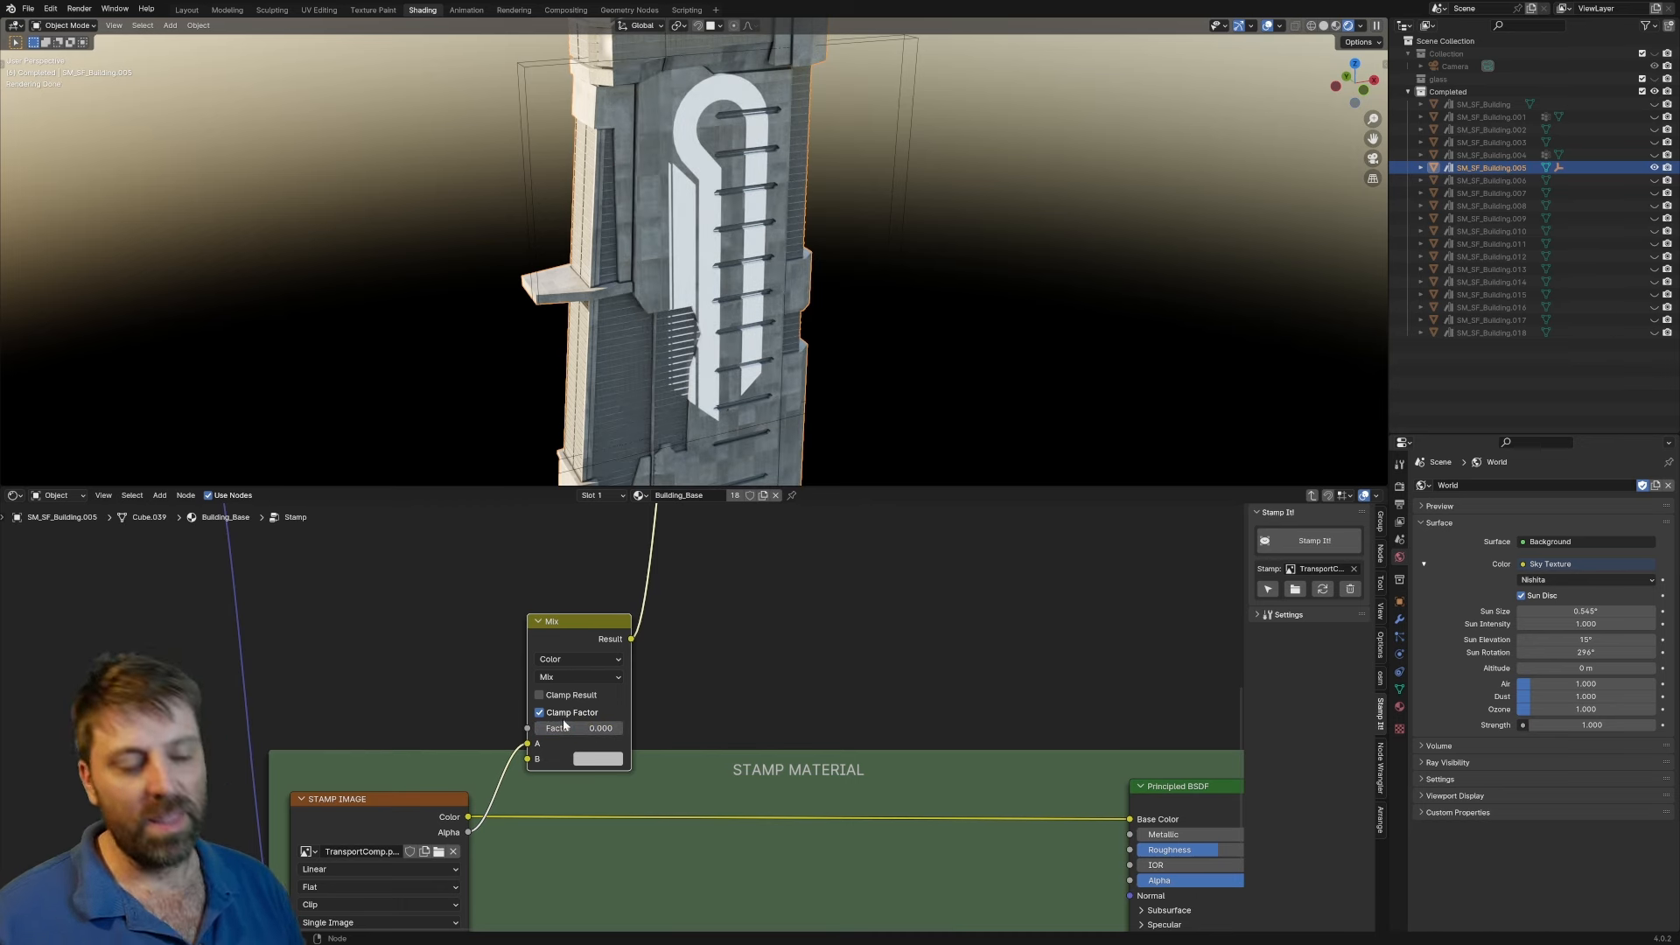
pyautogui.click(596, 758)
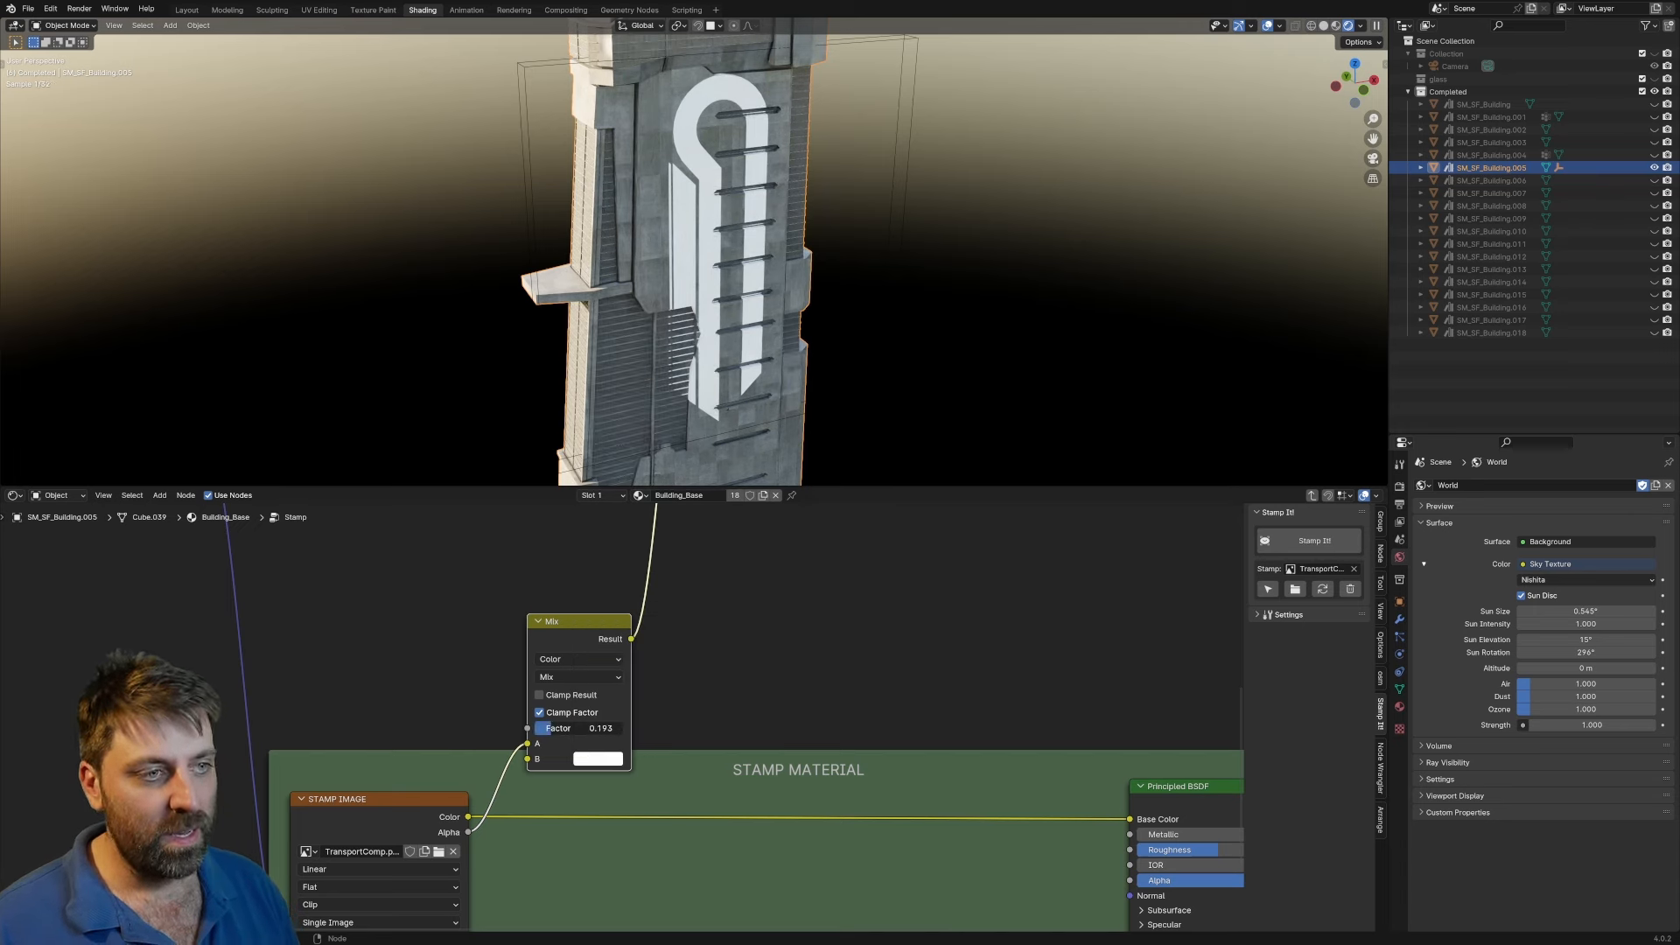
pyautogui.moveTo(600, 728); pyautogui.dragTo(535, 728)
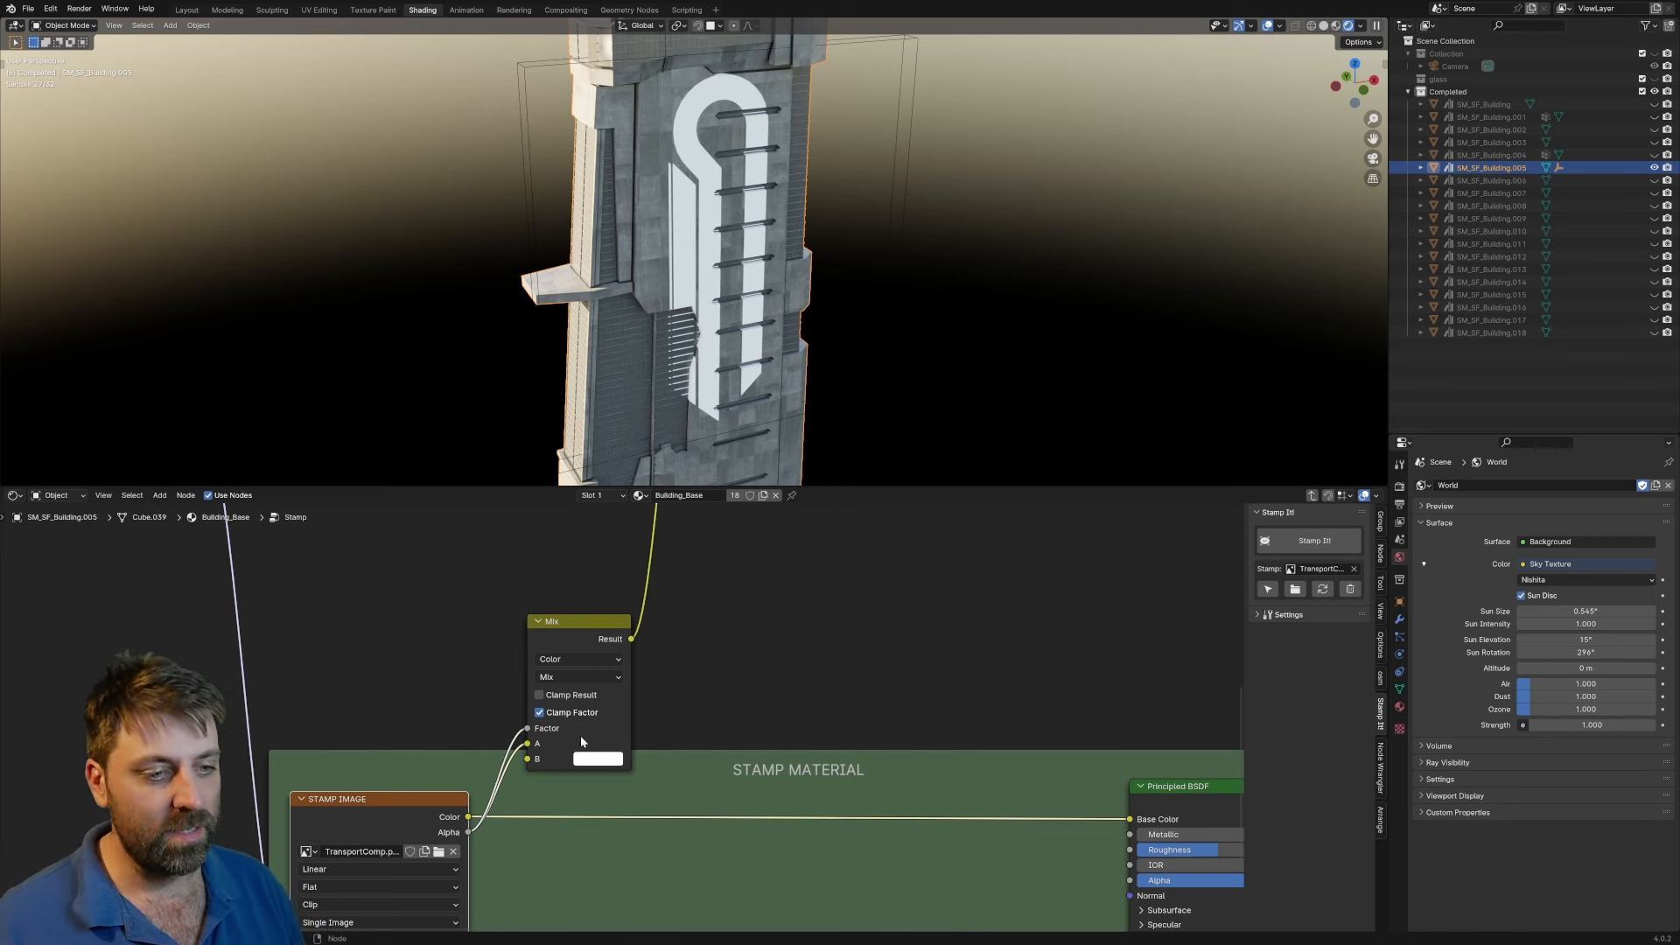
pyautogui.click(597, 757)
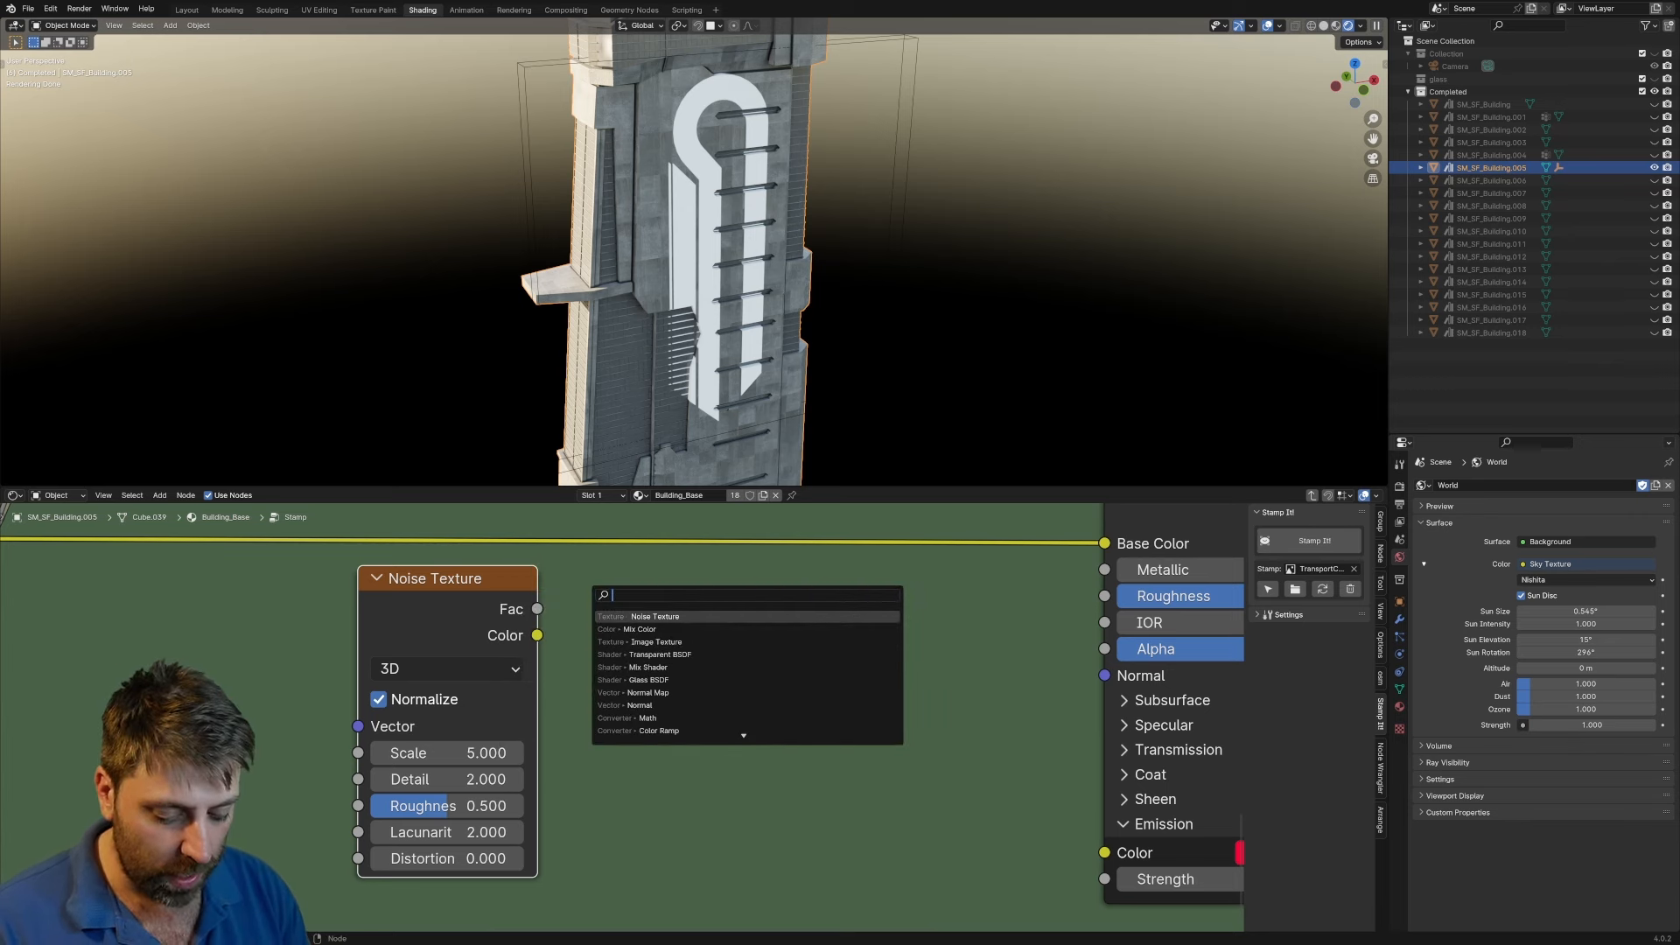
# Add a Color Ramp into Base Color with a sharp black-to-white transition
pyautogui.write('col')
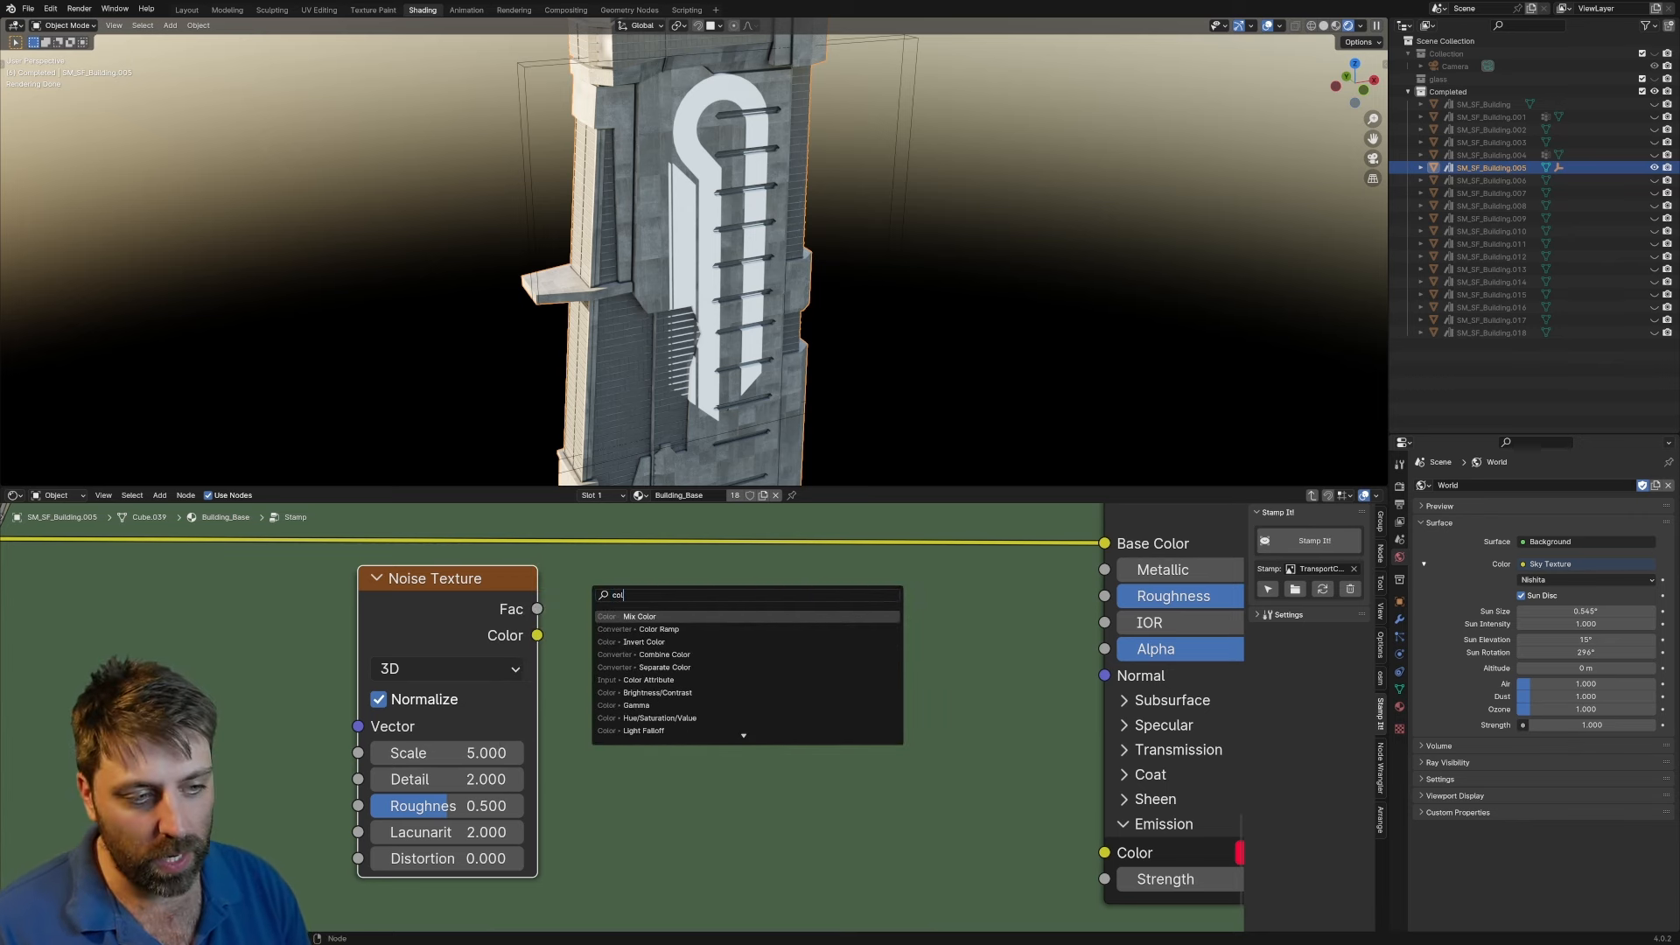
pyautogui.click(658, 628)
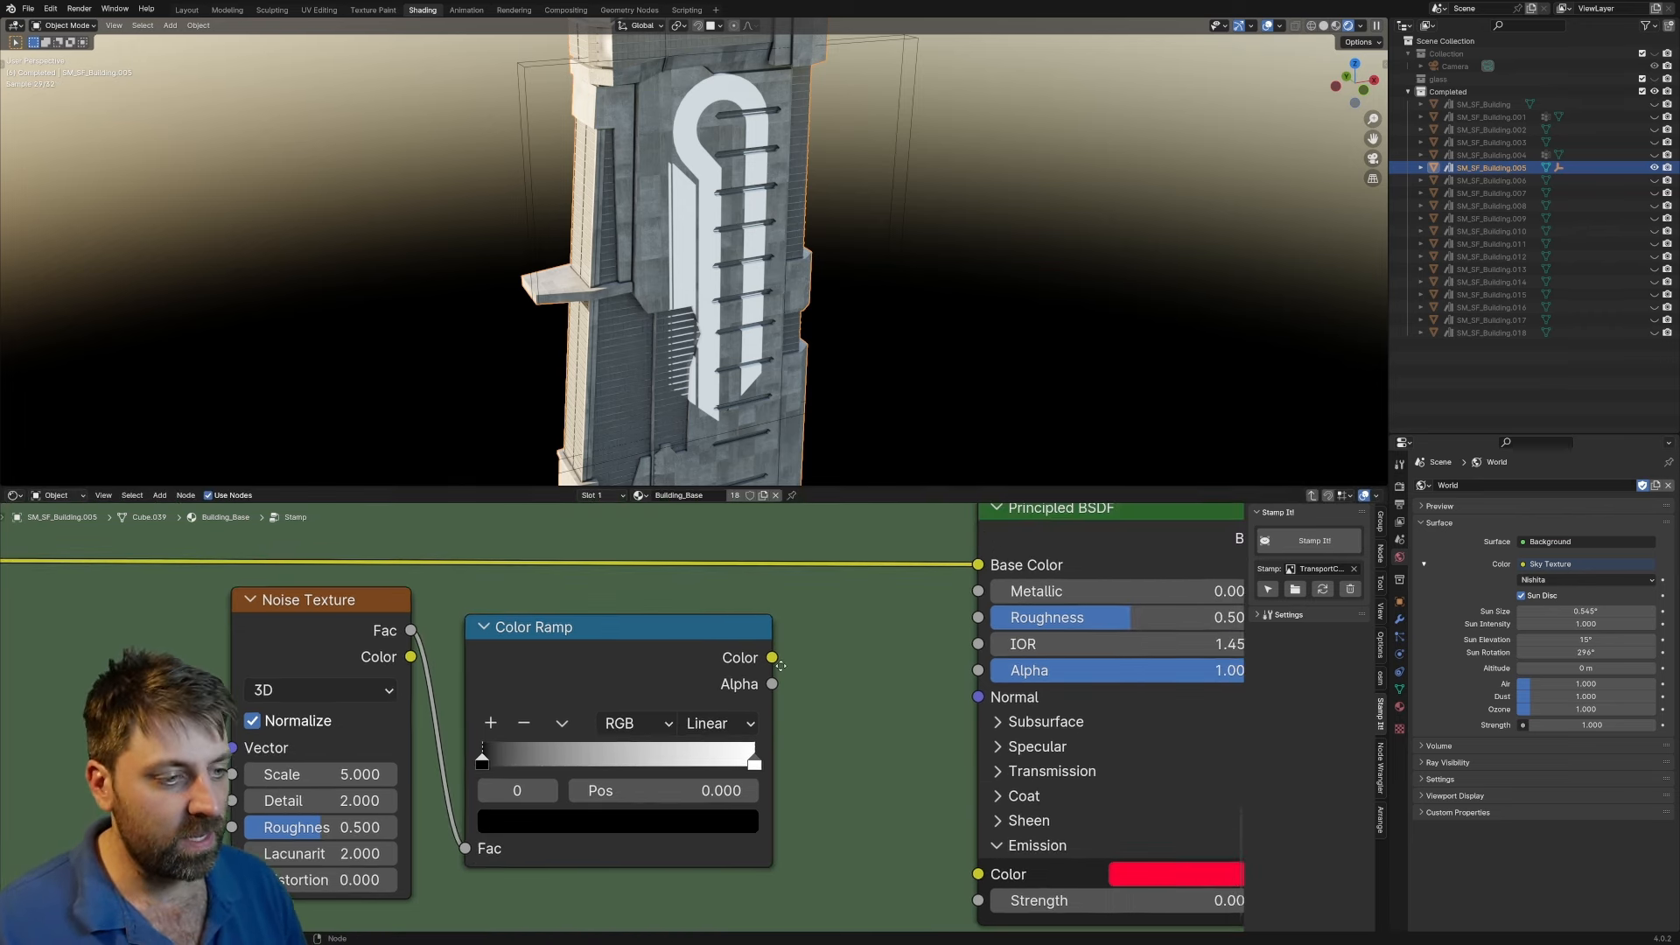
pyautogui.moveTo(772, 657); pyautogui.dragTo(977, 565)
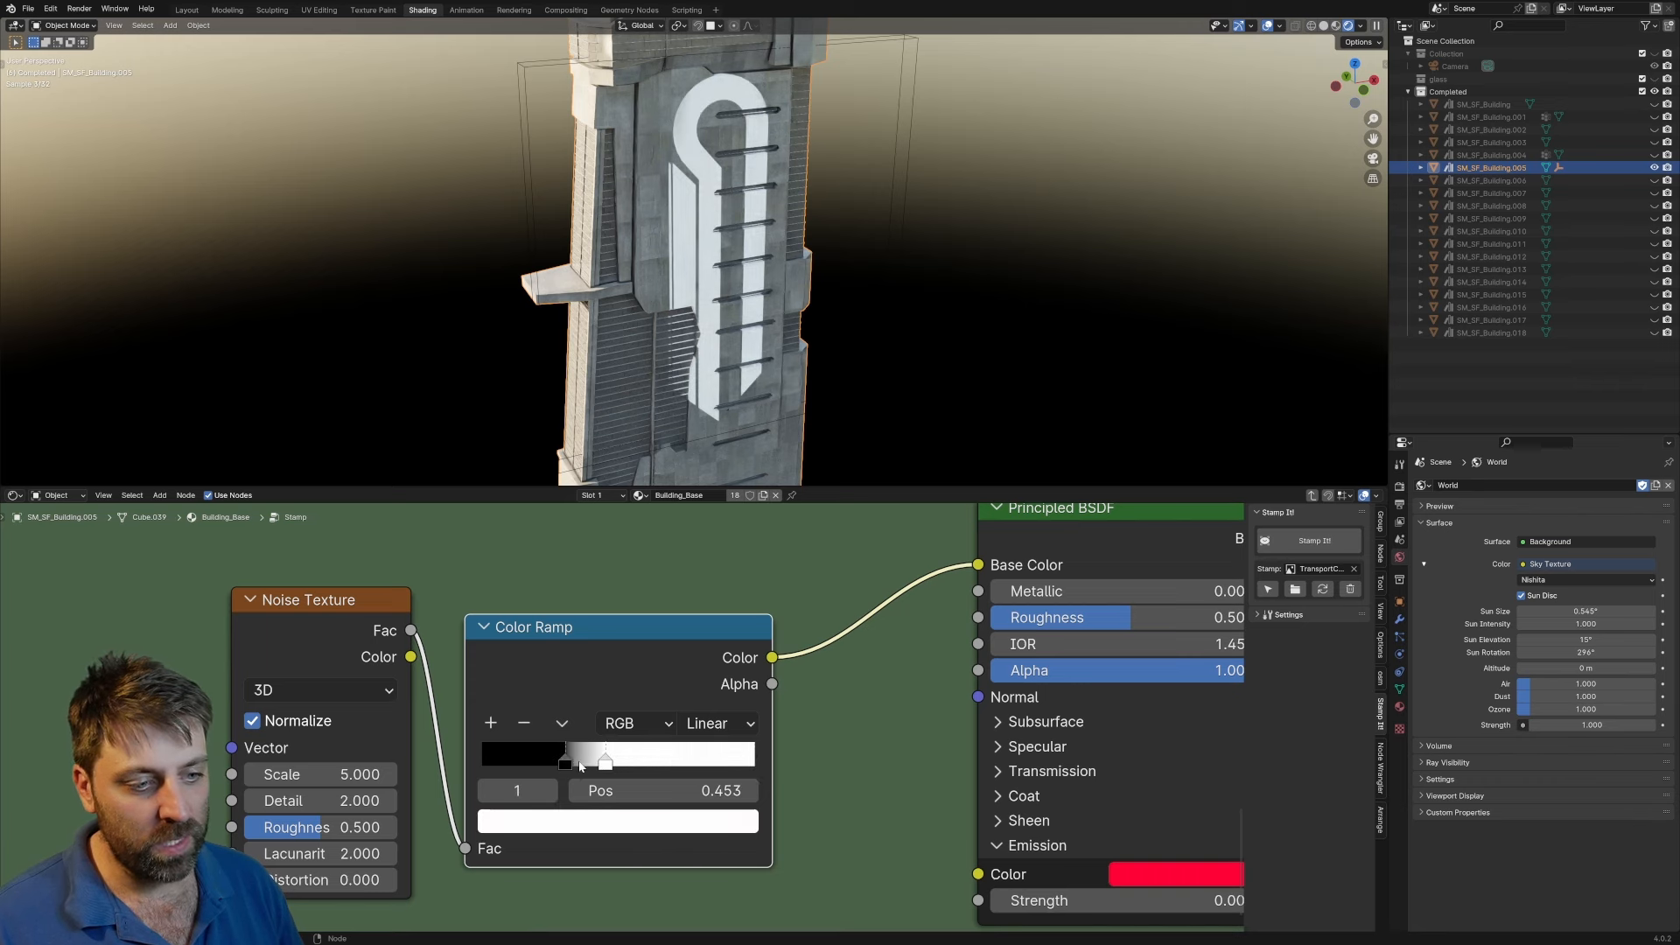
pyautogui.moveTo(565, 757); pyautogui.dragTo(595, 766)
pyautogui.write('50')
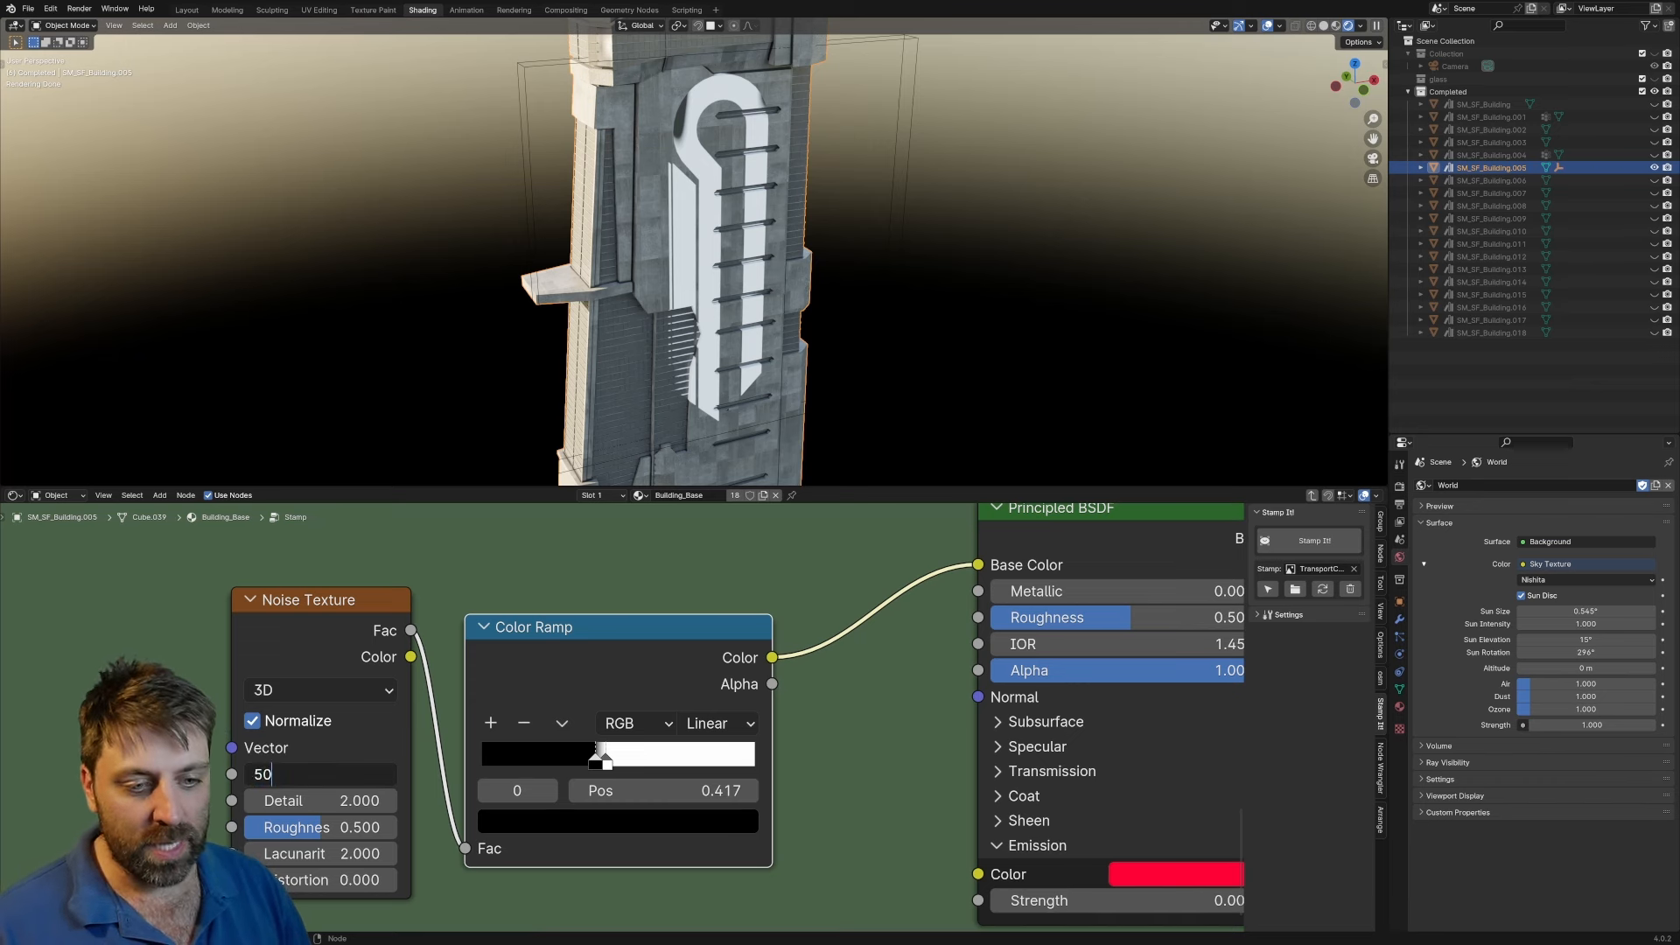
# Set the noise texture scale to 20 and increase its detail
pyautogui.press('Return')
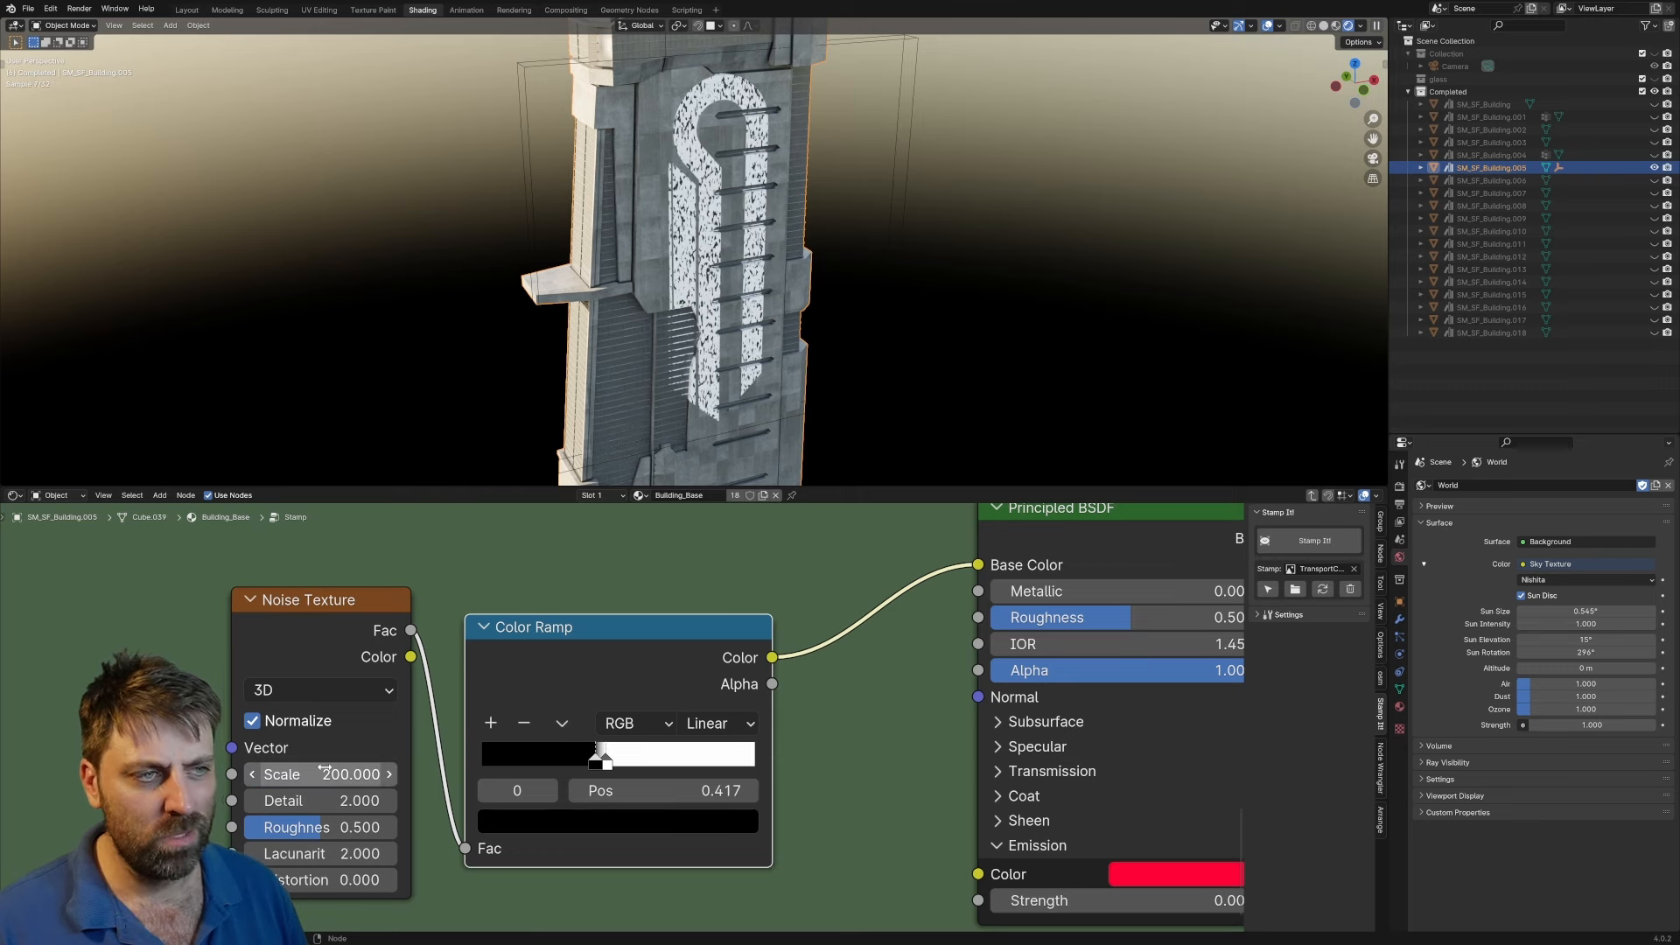
pyautogui.write('20.000')
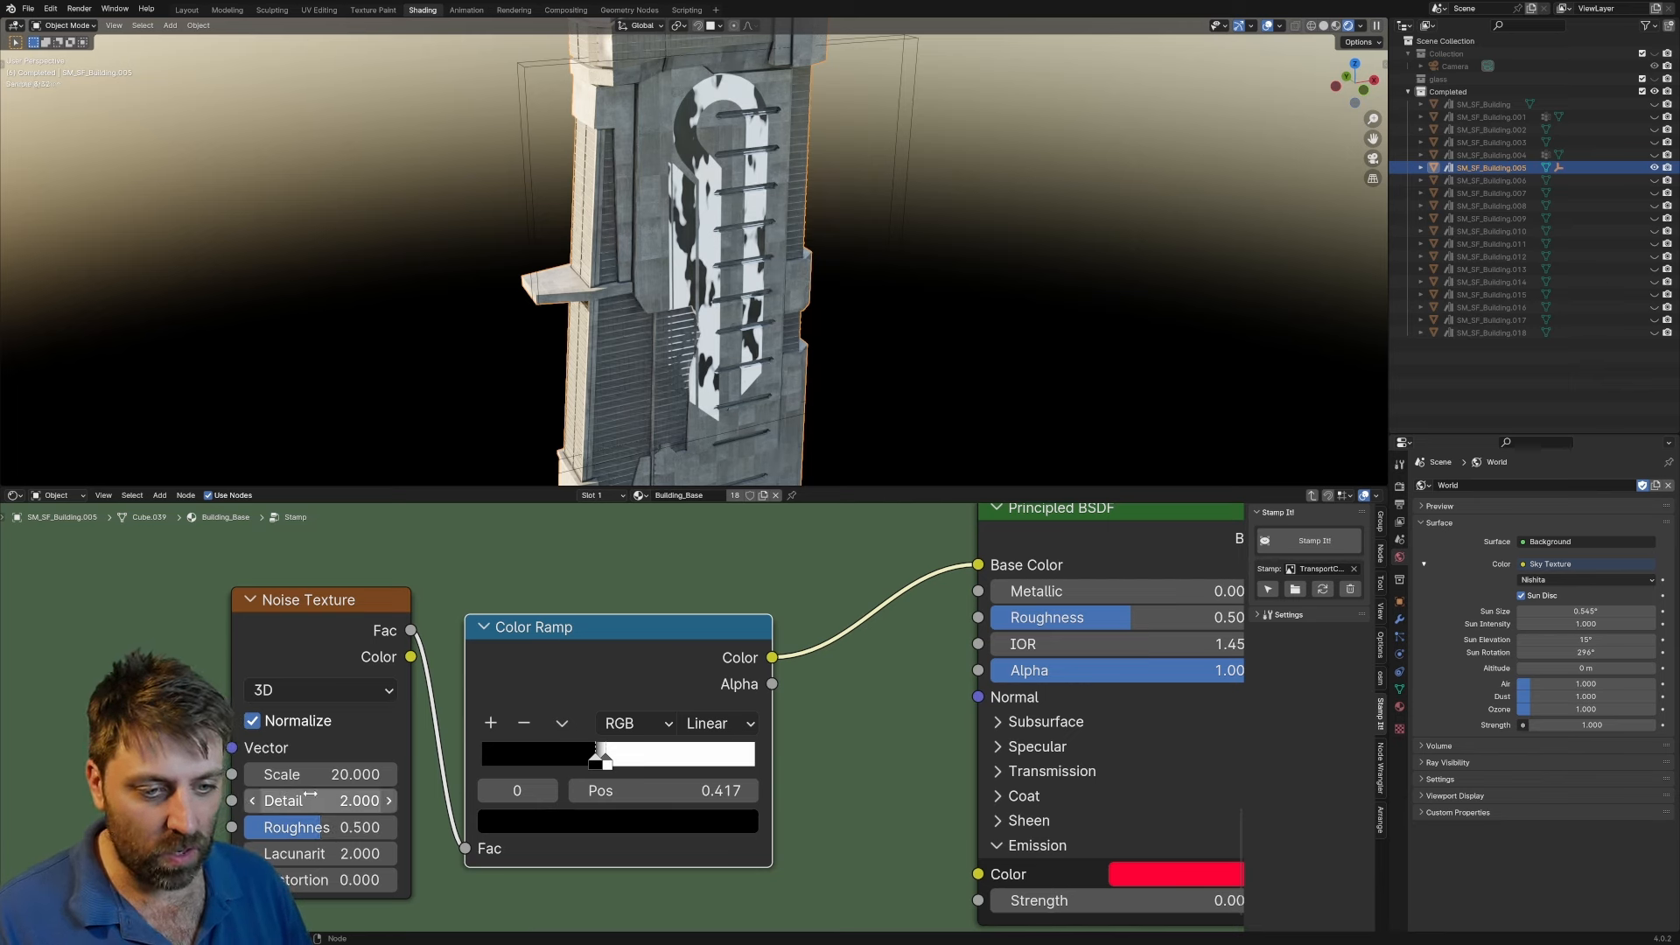
pyautogui.moveTo(311, 800); pyautogui.dragTo(354, 800)
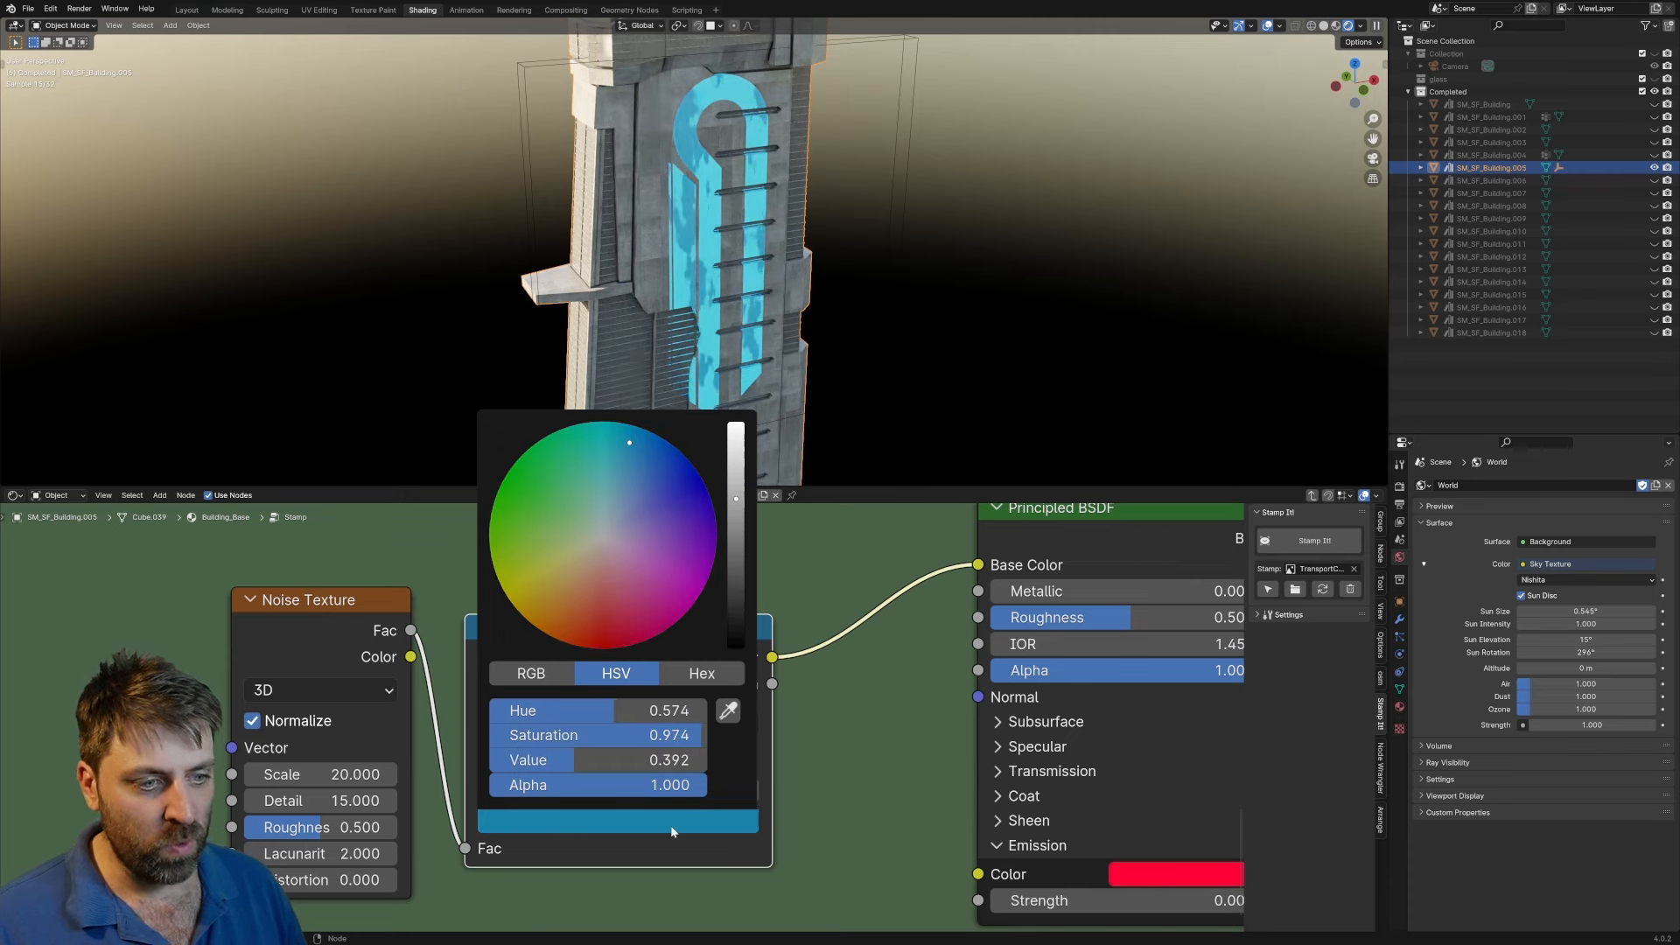
# Set the ramp's colour stop to a bright, vivid blue
pyautogui.moveTo(735, 525); pyautogui.dragTo(735, 440)
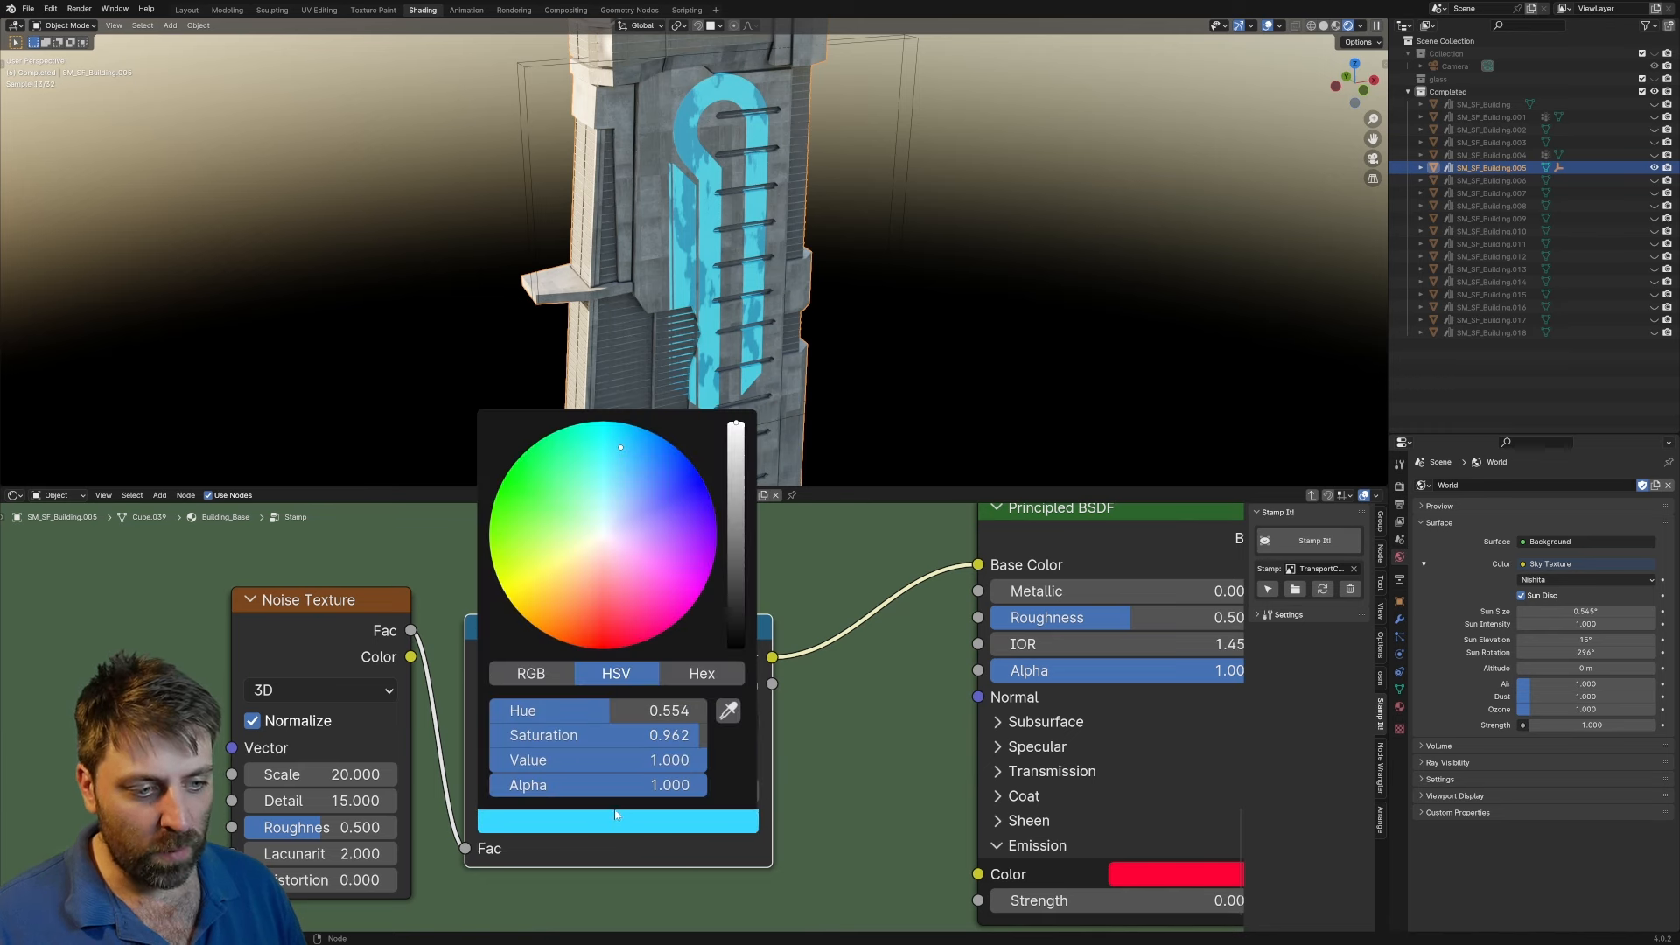
pyautogui.moveTo(735, 445); pyautogui.dragTo(735, 528)
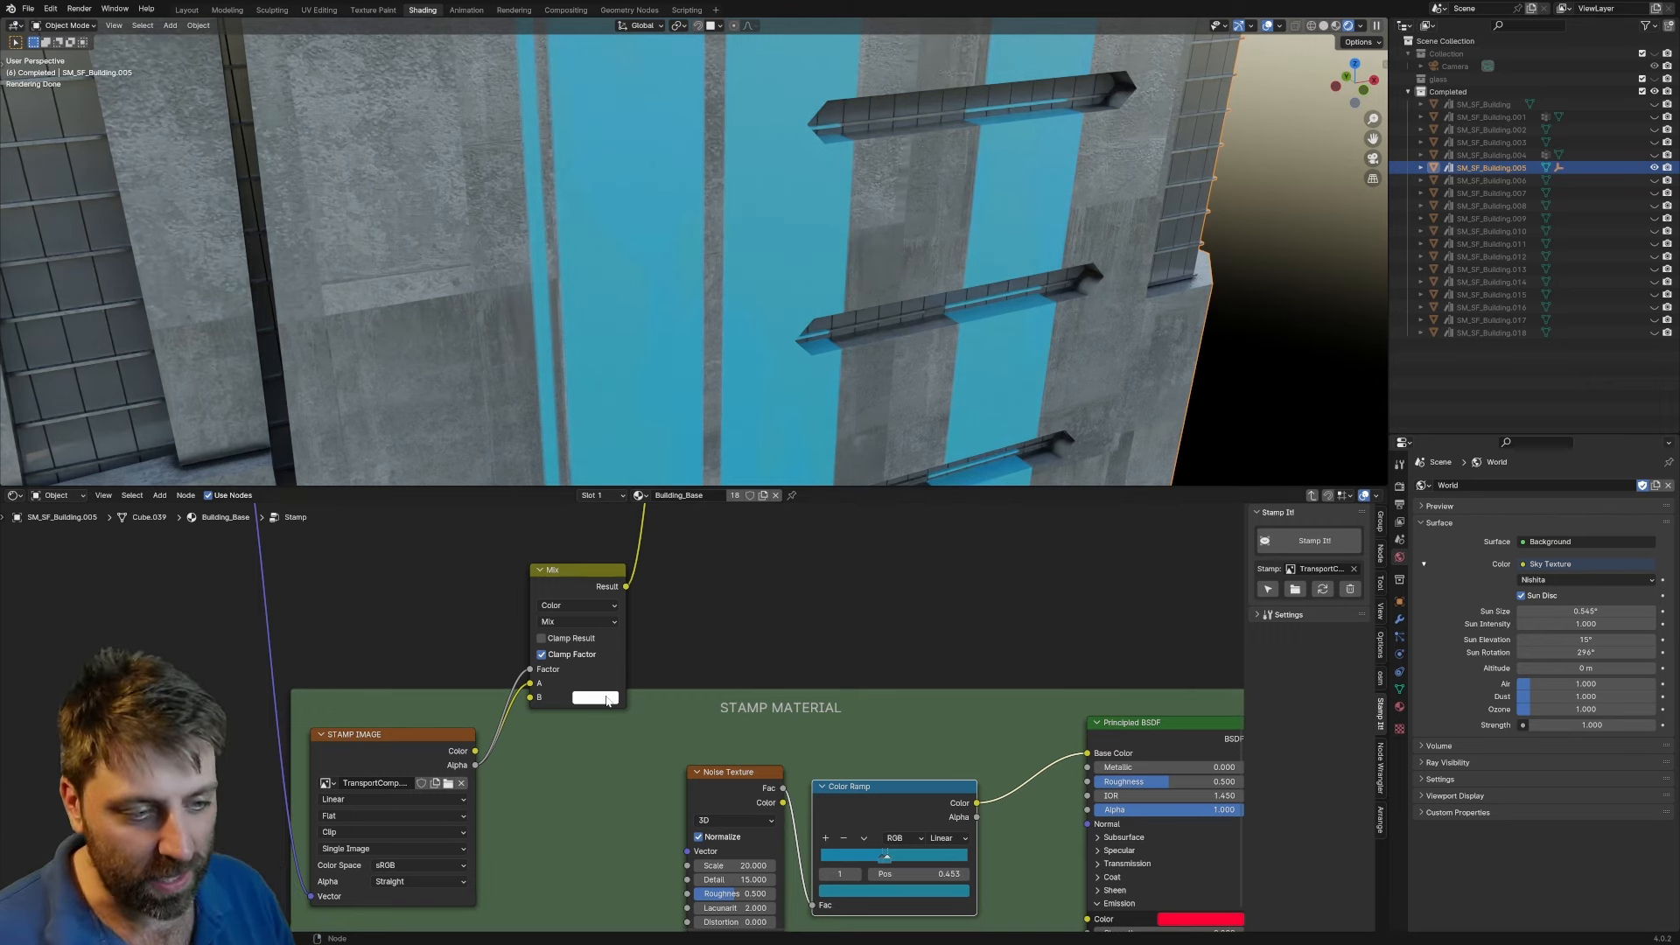
# Lower the Mix node's second colour from white to light grey
pyautogui.click(595, 697)
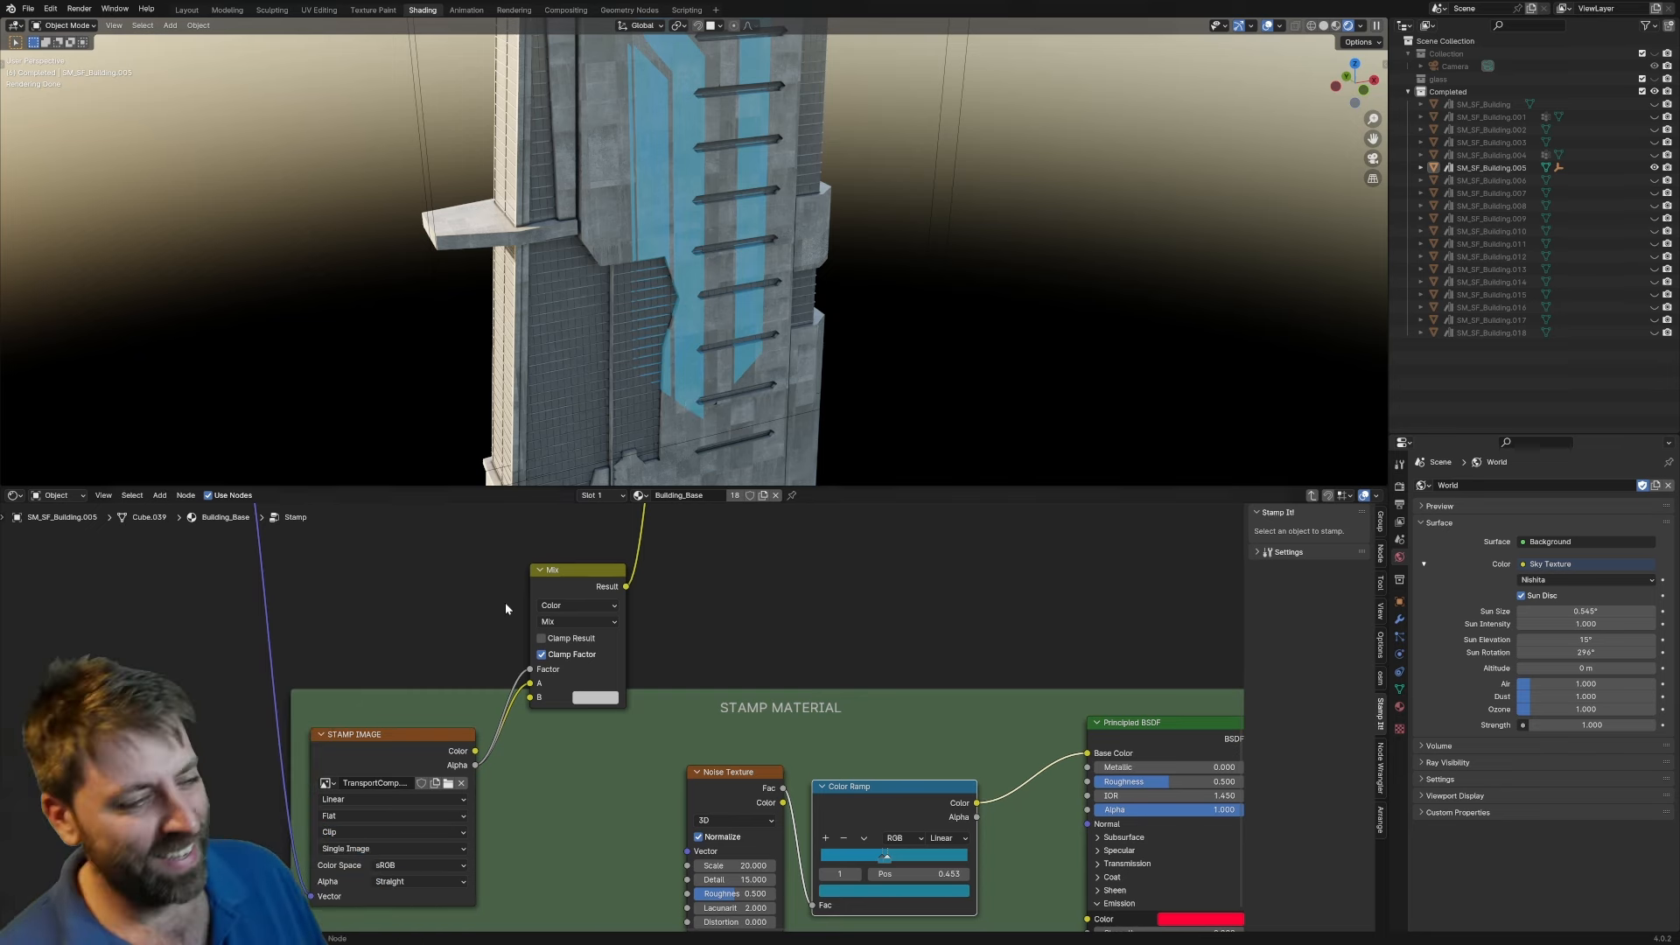
pyautogui.moveTo(824, 588)
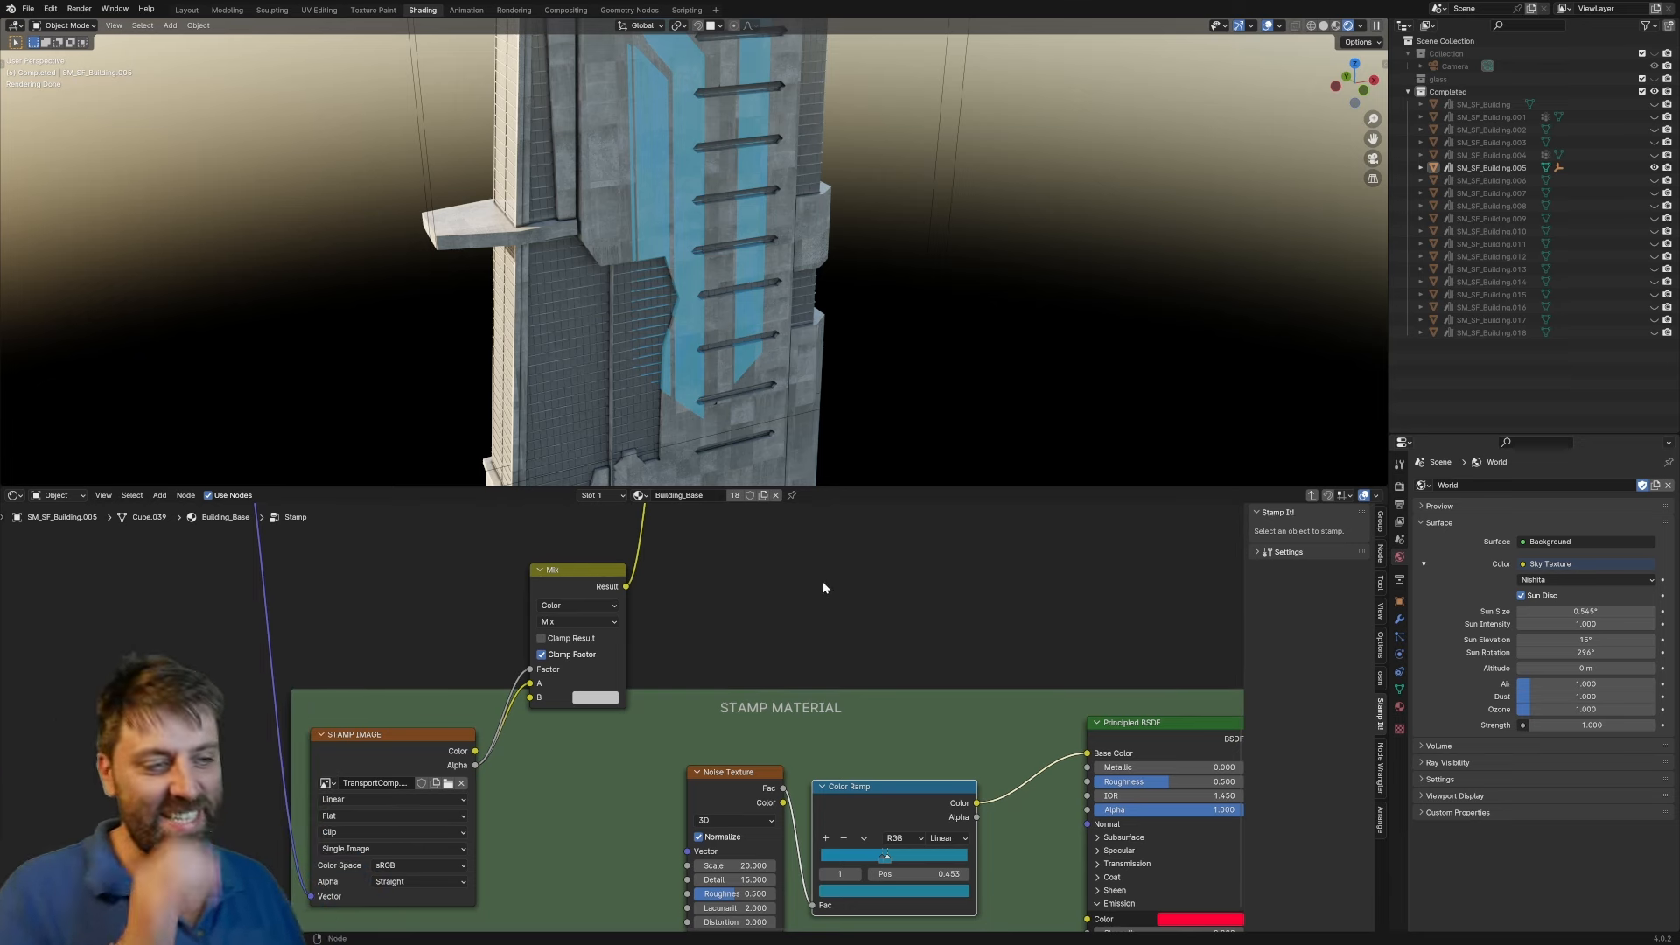